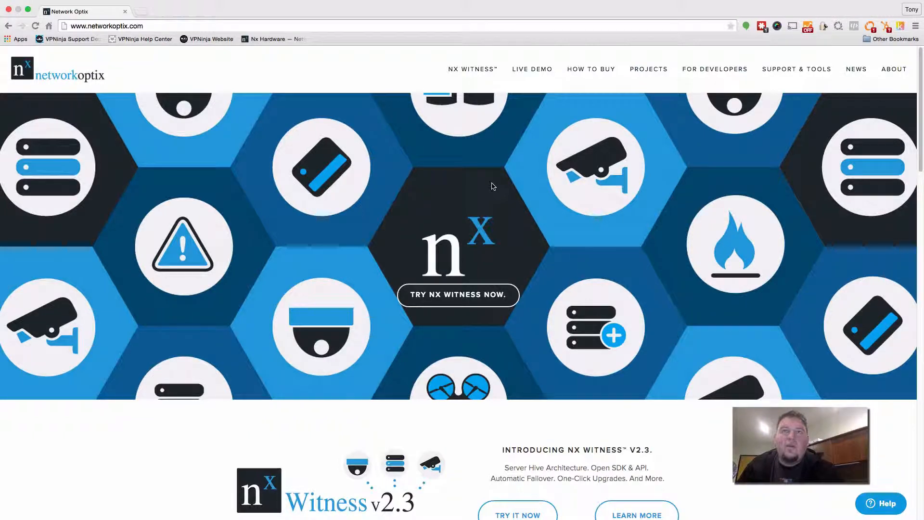
{"action": "mouse_move", "coordinate": [289, 127]}
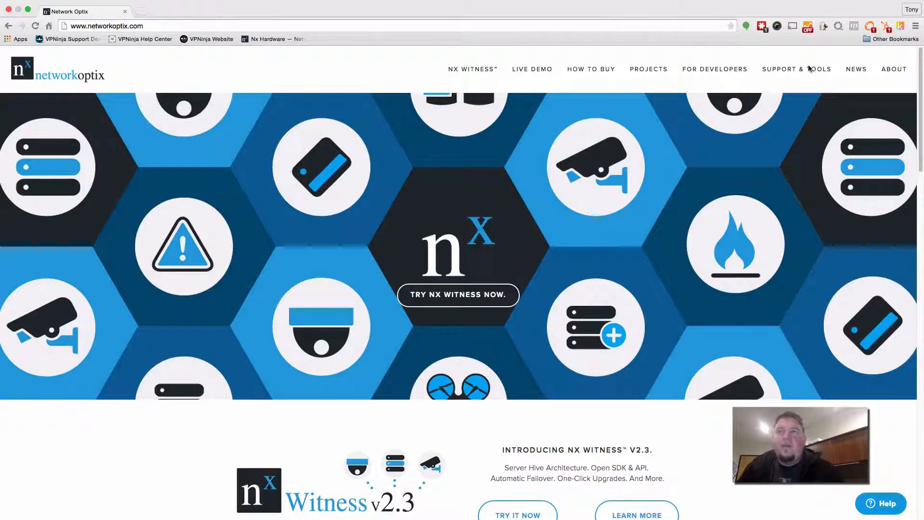
Open the NX System Calculator page from the Support & Tools menu and scroll its features
{"action": "left_click", "coordinate": [796, 69]}
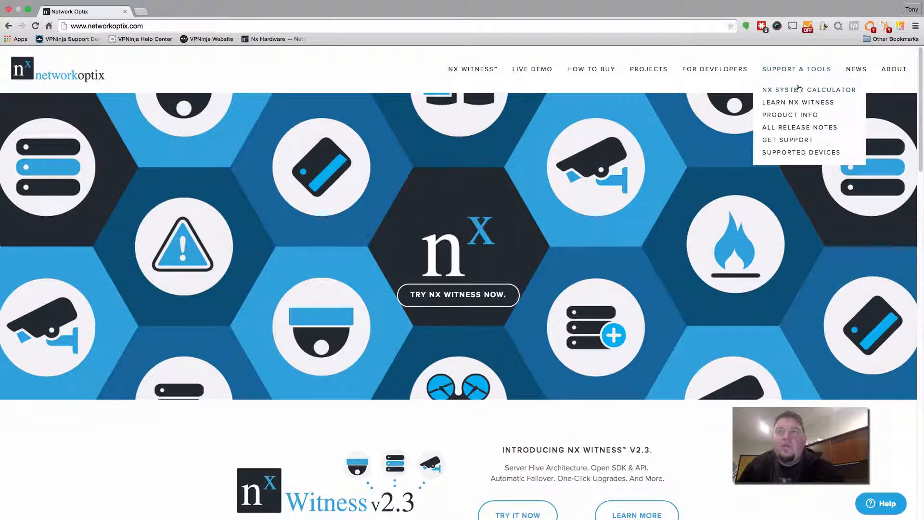
{"action": "left_click", "coordinate": [808, 90]}
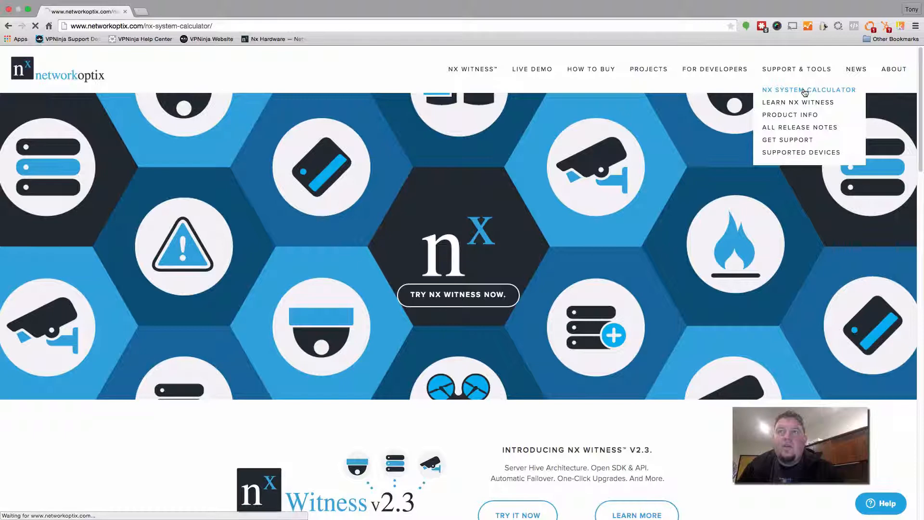
{"action": "left_click", "coordinate": [809, 90]}
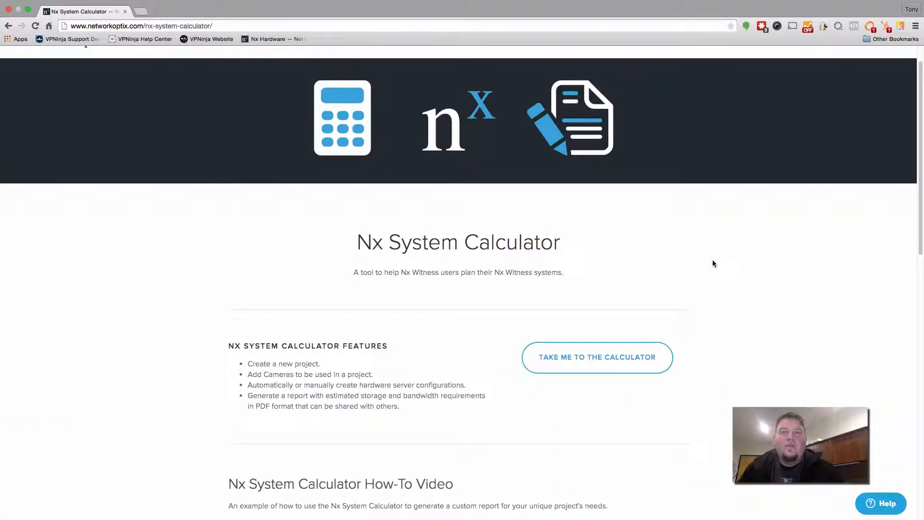
{"action": "scroll", "scroll_direction": "down", "scroll_amount": 3}
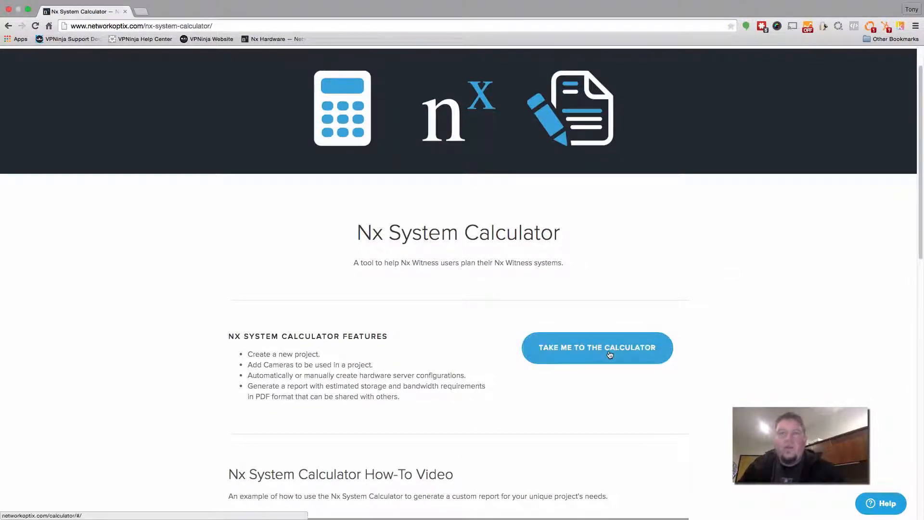
Launch the calculator, name the project 'Test Project' and check the date
{"action": "left_click", "coordinate": [598, 347]}
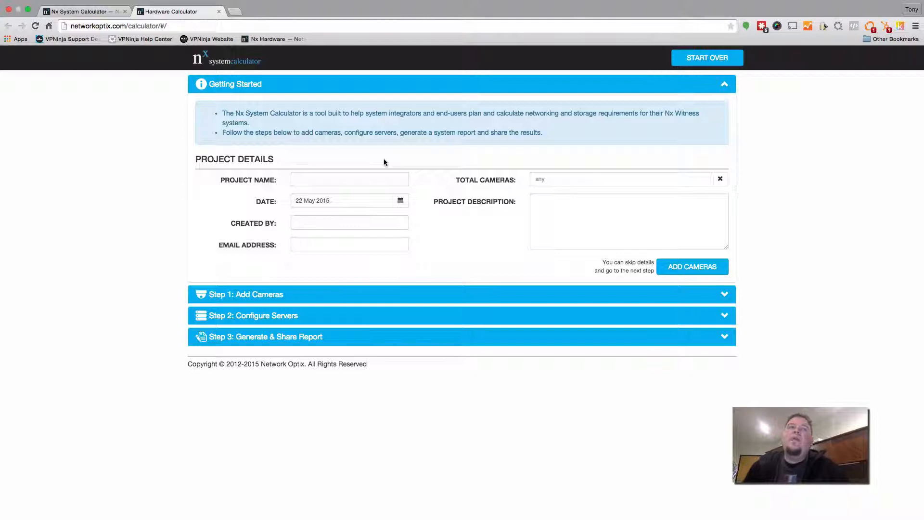
{"action": "left_click", "coordinate": [348, 179]}
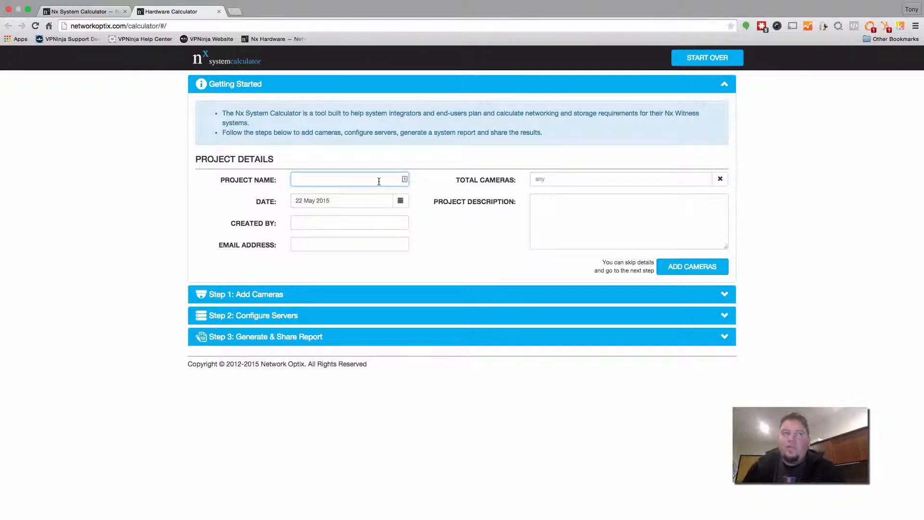
{"action": "type", "text": "Test"}
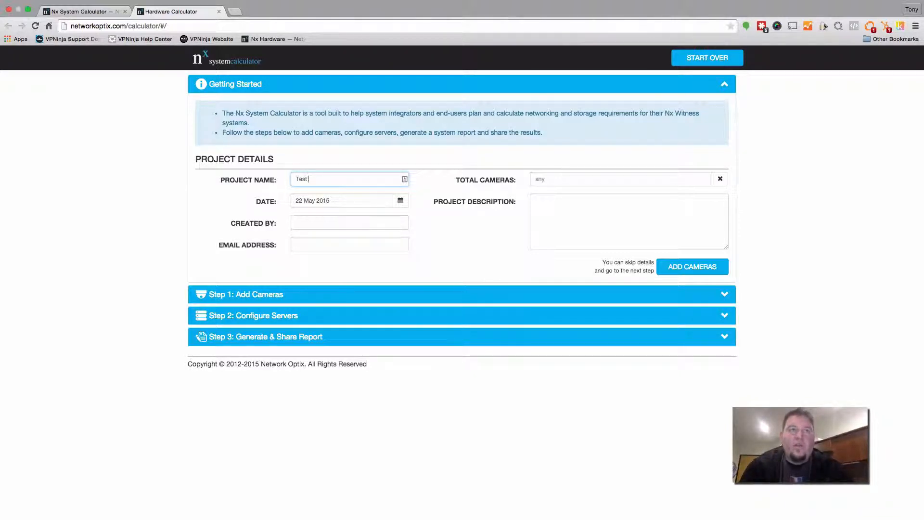
{"action": "type", "text": "Project"}
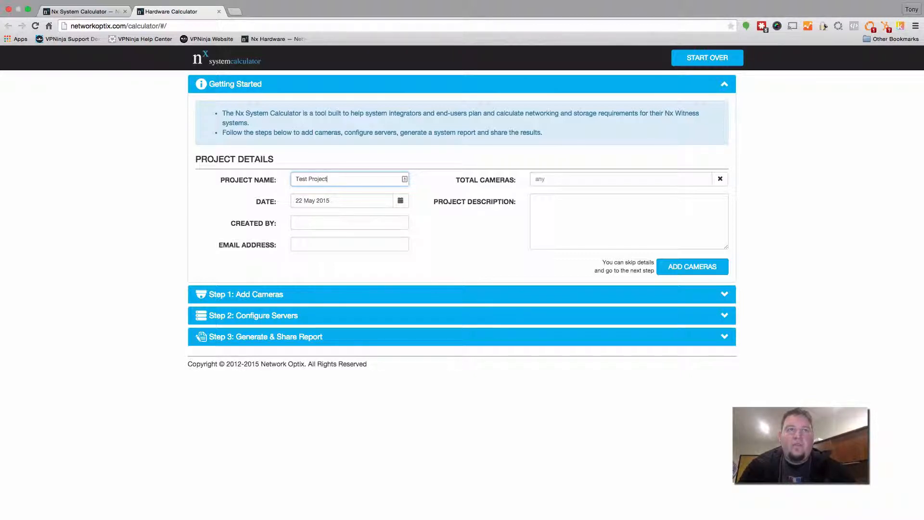
{"action": "left_click", "coordinate": [341, 201]}
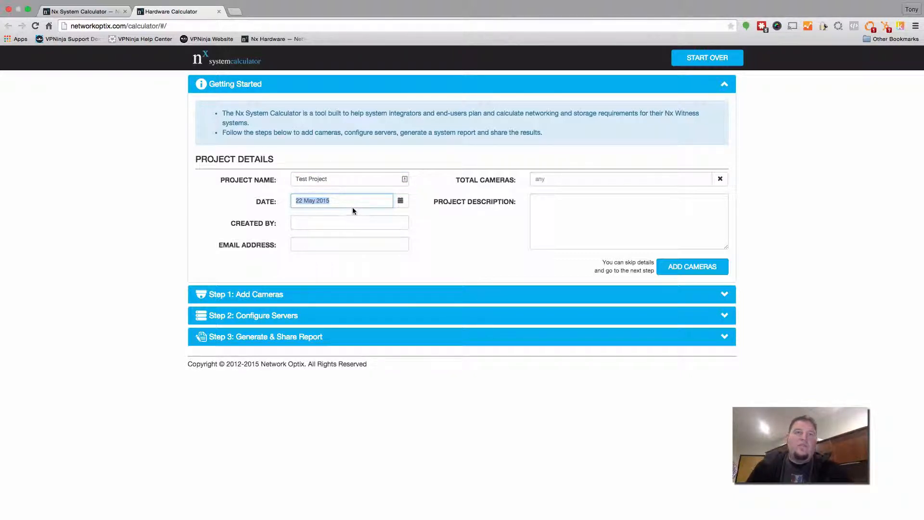
{"action": "mouse_move", "coordinate": [356, 200]}
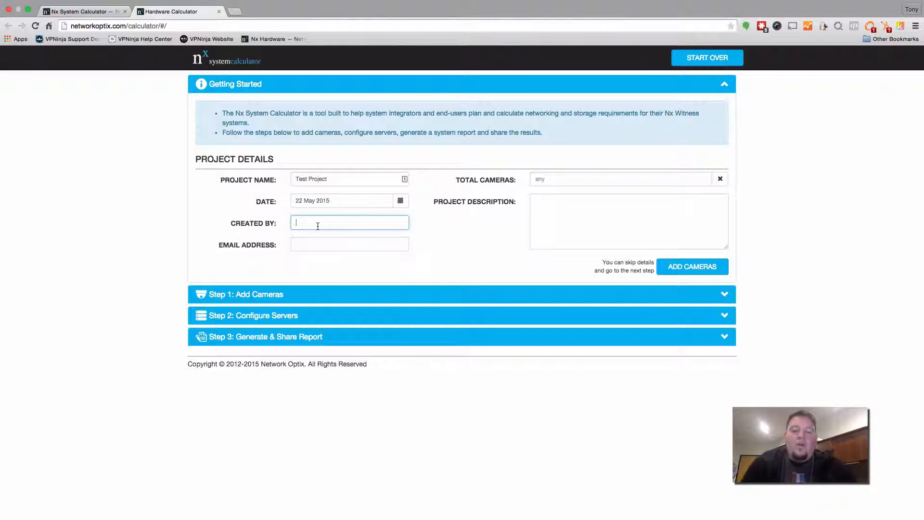
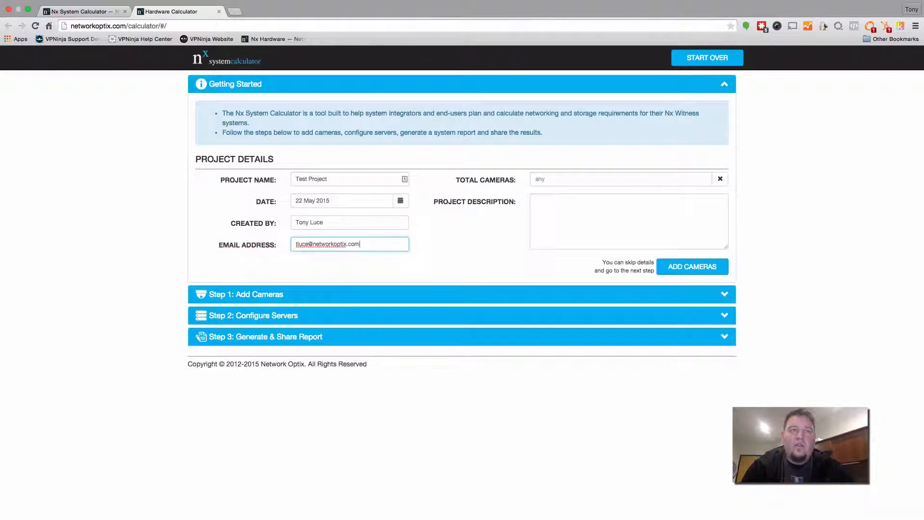
{"action": "left_click", "coordinate": [620, 179]}
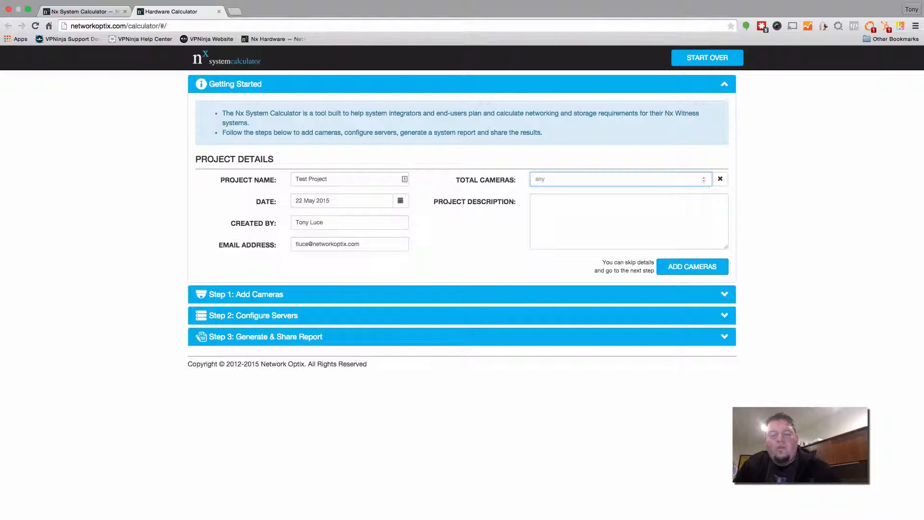
{"action": "type", "text": "128"}
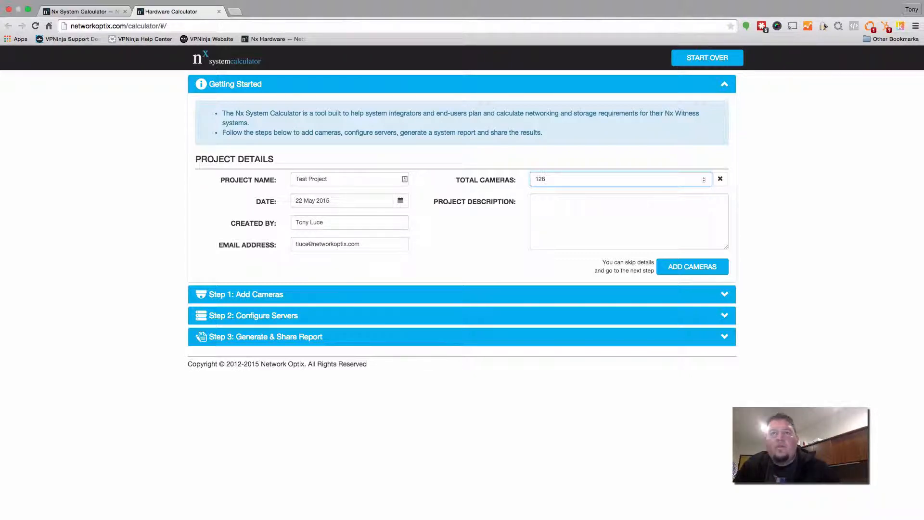
Write a description: test project for 128 cameras, demonstrating the NX System Calculator
{"action": "left_click", "coordinate": [628, 220]}
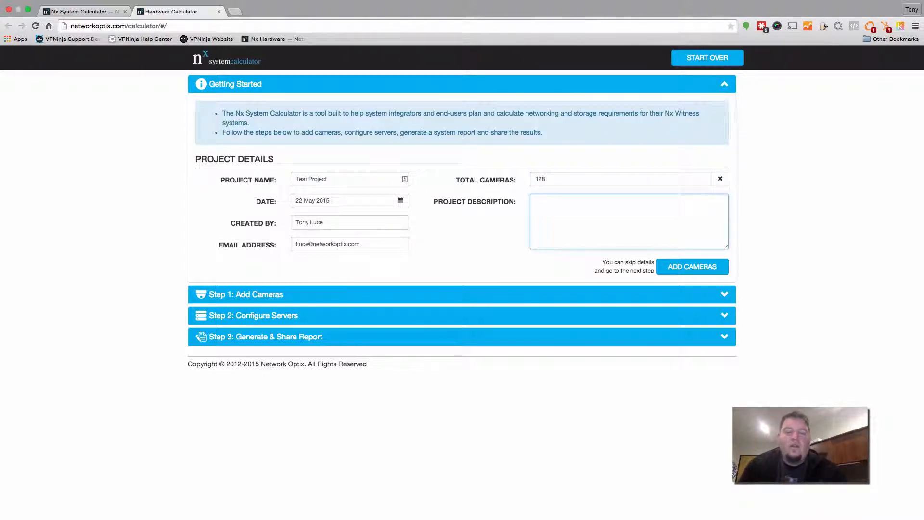
{"action": "type", "text": "Test project"}
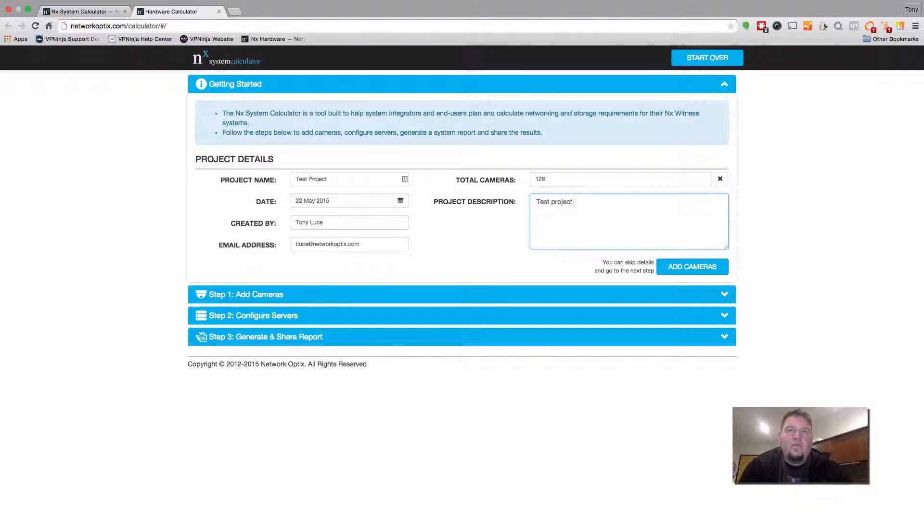
{"action": "type", "text": "for 128 cameras"}
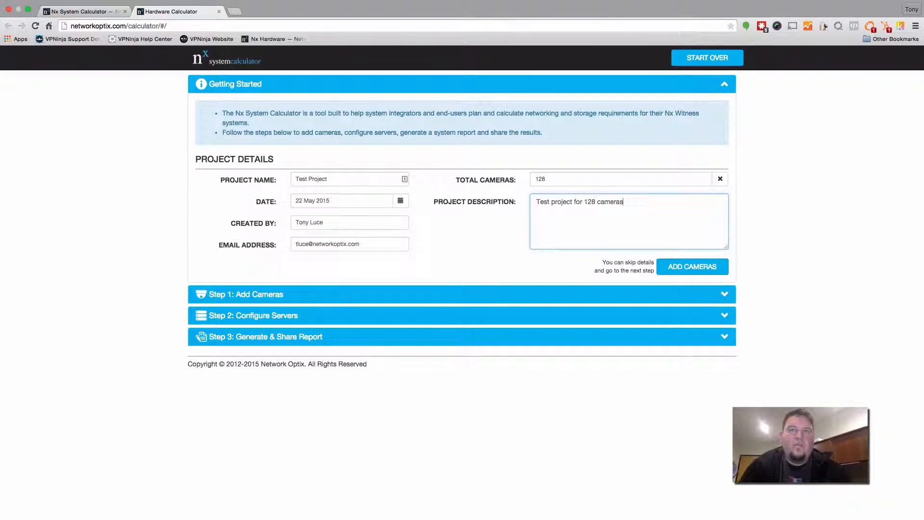
{"action": "type", "text": "."}
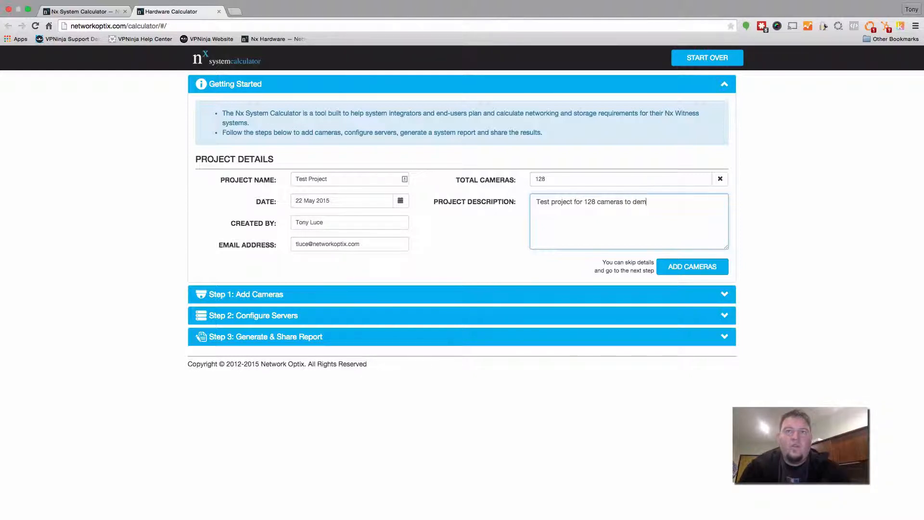
{"action": "type", "text": "onstrate the NX"}
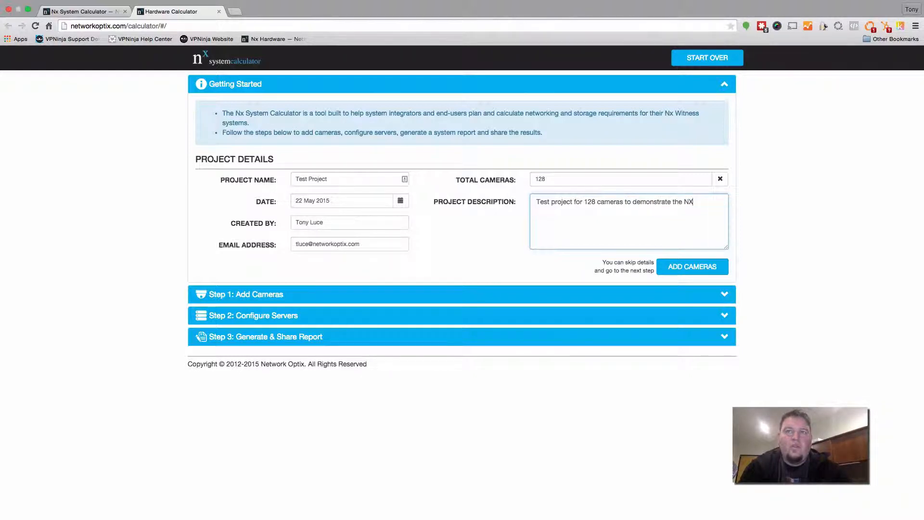
{"action": "type", "text": "System Calculator."}
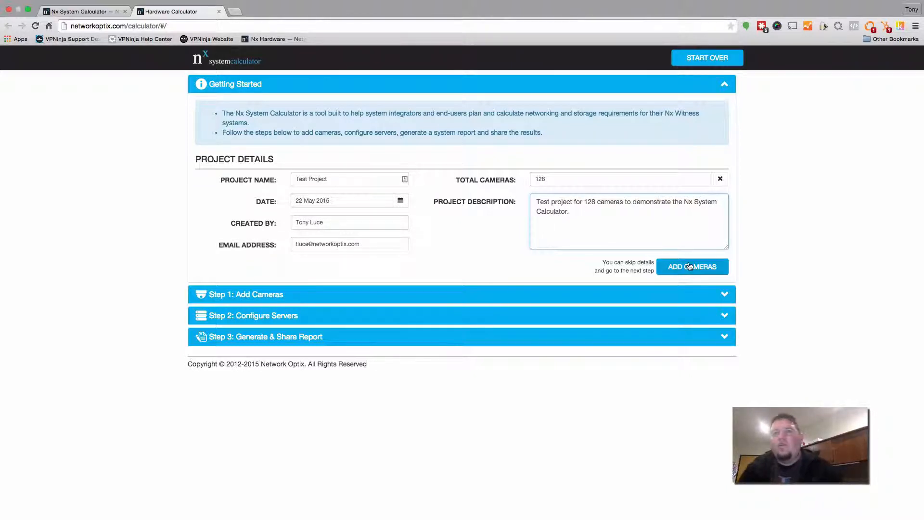
Add a PTZ camera row: 2mp, 30 FPS, 30 days recording, quantity 16
{"action": "left_click", "coordinate": [692, 267]}
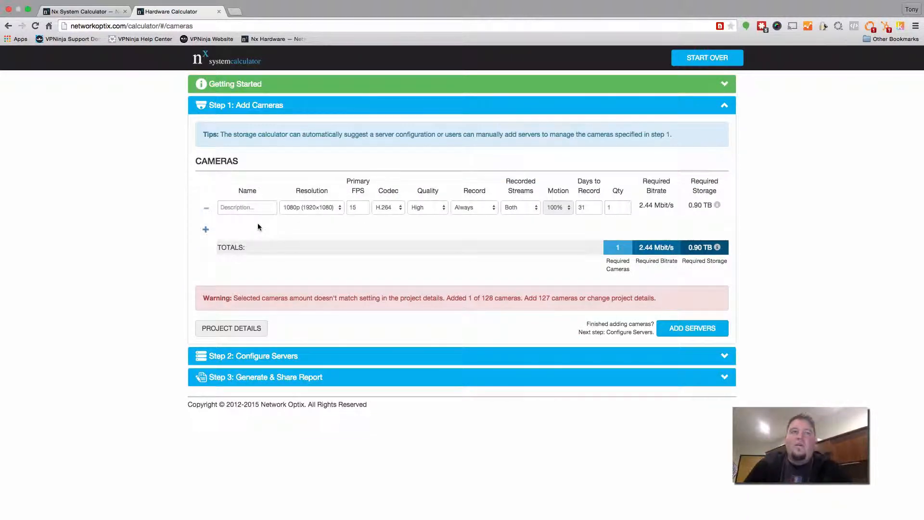
{"action": "left_click", "coordinate": [247, 207]}
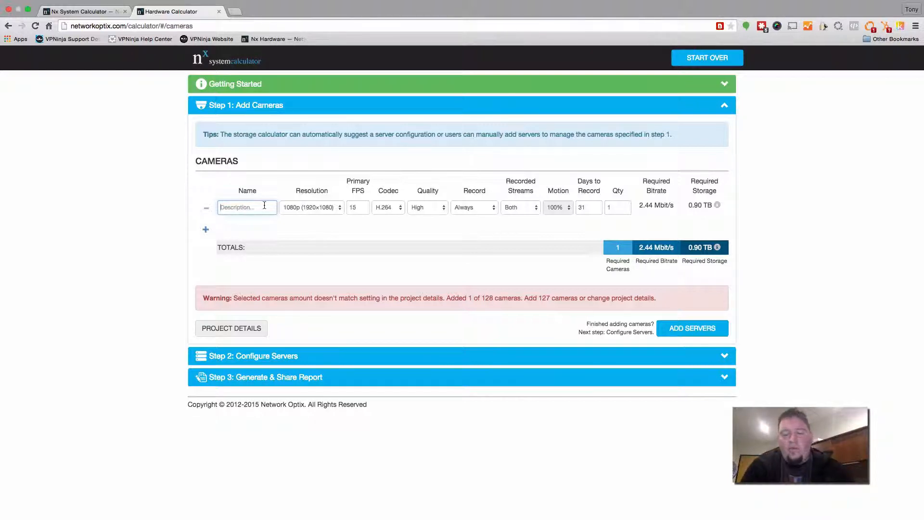
{"action": "type", "text": "PT"}
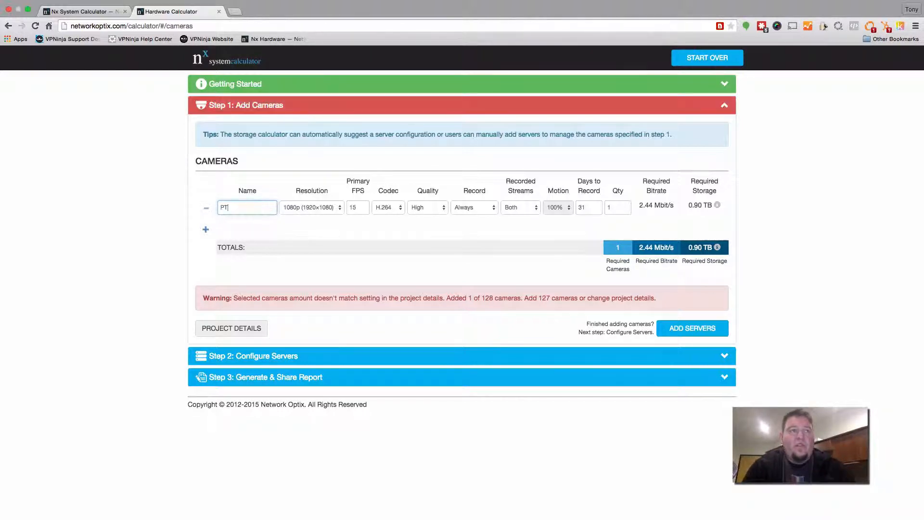
{"action": "left_click", "coordinate": [311, 207]}
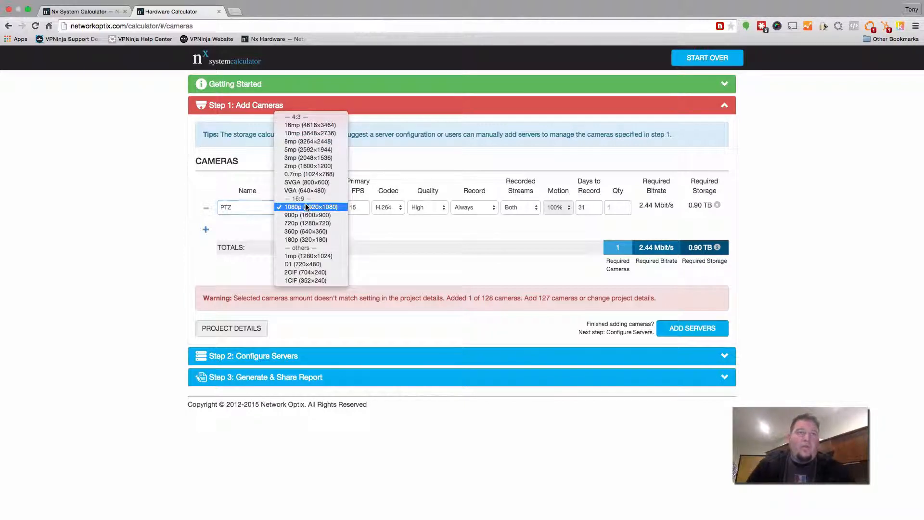
{"action": "left_click", "coordinate": [311, 206]}
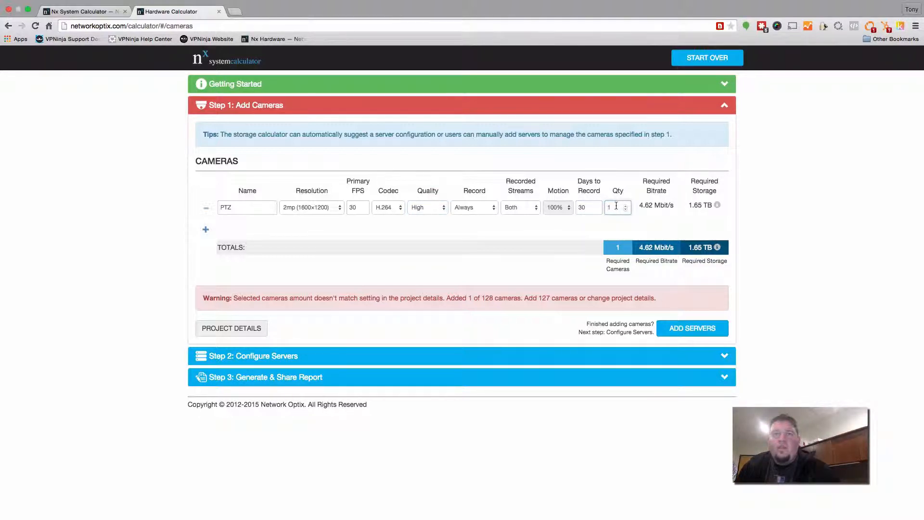
{"action": "type", "text": "61"}
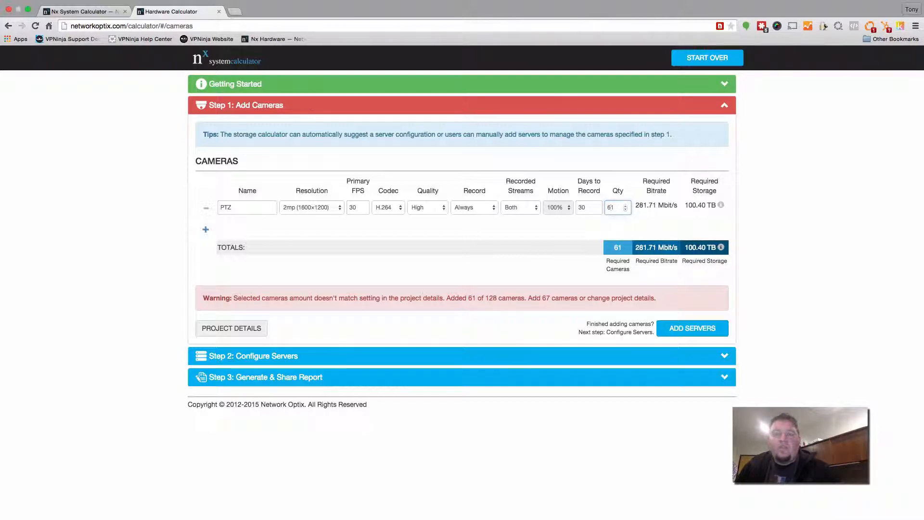
{"action": "type", "text": "1"}
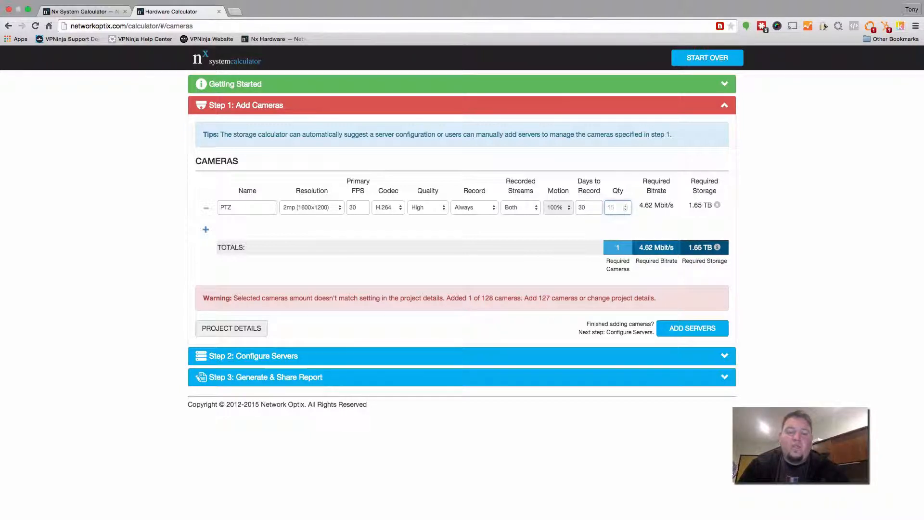
{"action": "type", "text": "16"}
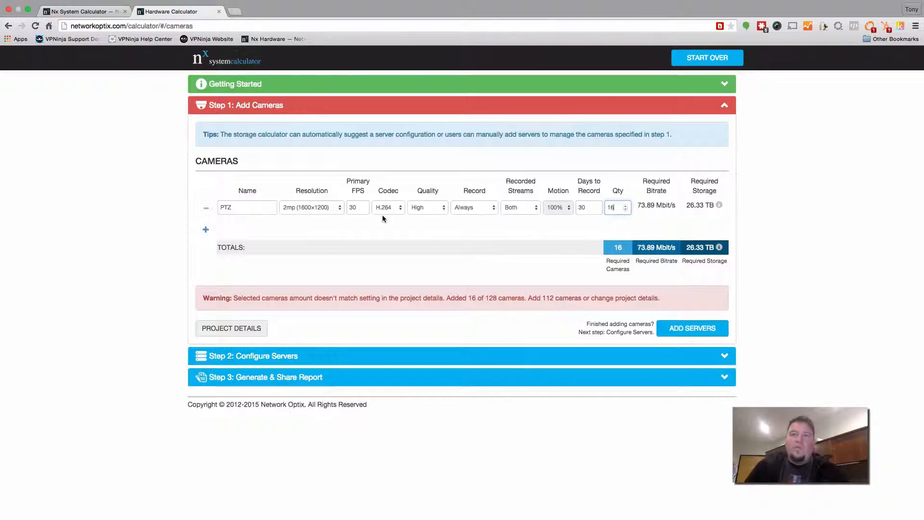
Add a Fixed Dome camera row at 5mp resolution with quantity 48
{"action": "left_click", "coordinate": [205, 229]}
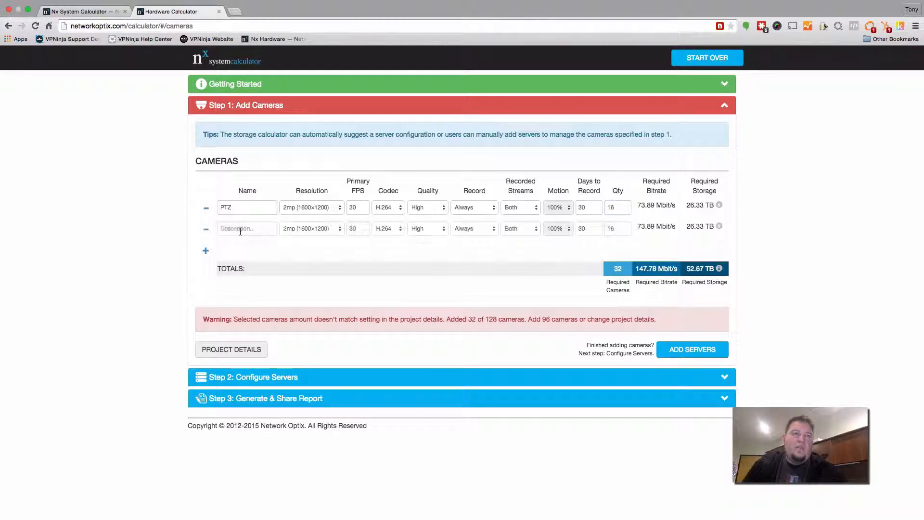
{"action": "type", "text": "Fixed Do"}
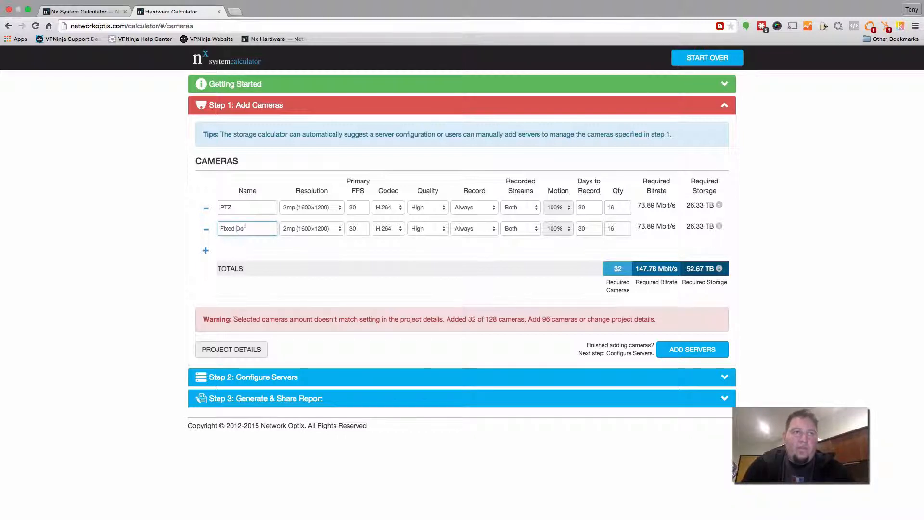
{"action": "left_click", "coordinate": [312, 228]}
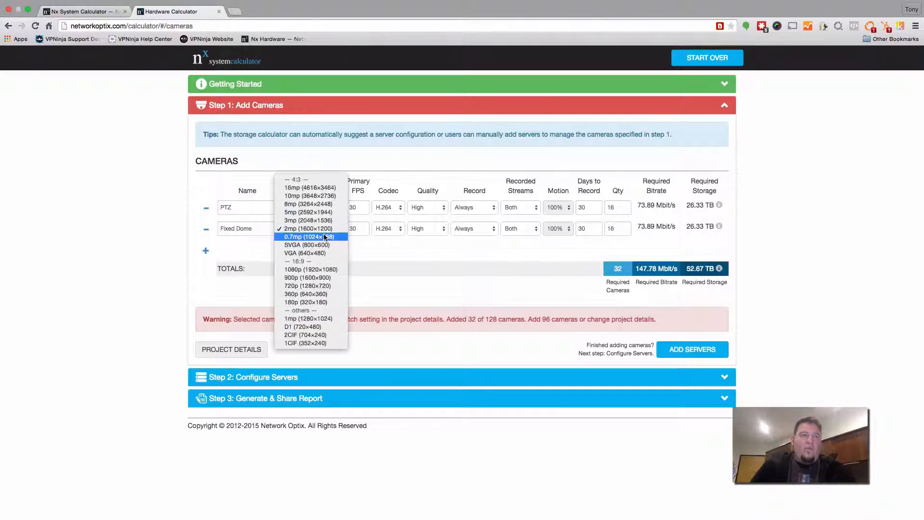
{"action": "left_click", "coordinate": [307, 212]}
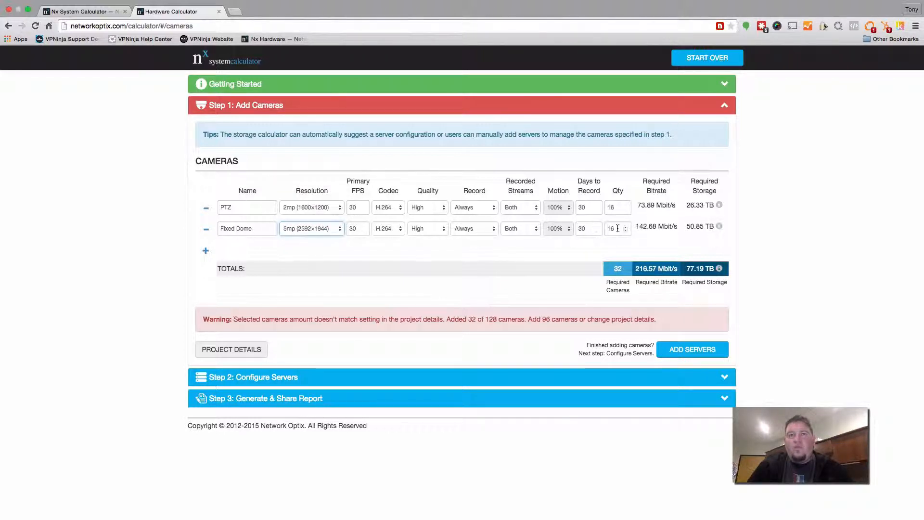
{"action": "left_click", "coordinate": [613, 228]}
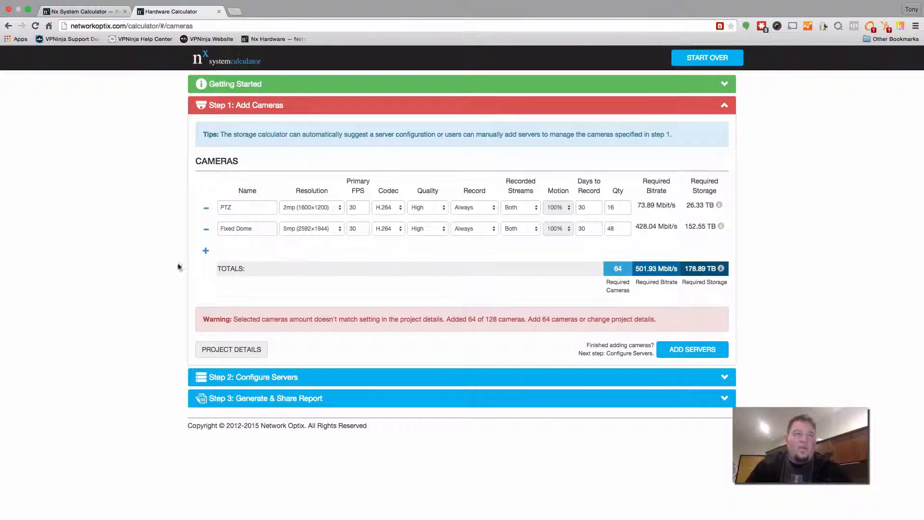
Add a Fisheye row (20 FPS, quantity 32) and start a Panoramic row
{"action": "left_click", "coordinate": [206, 250]}
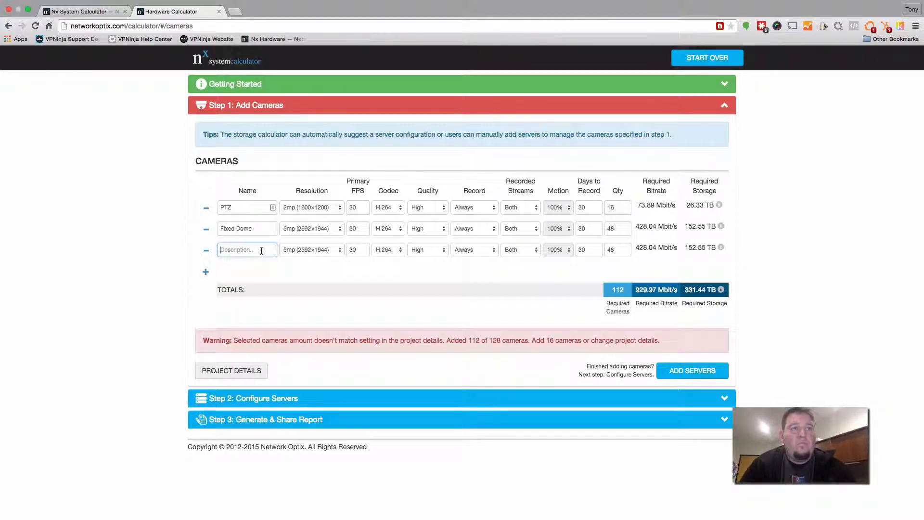
{"action": "type", "text": "Fisheye"}
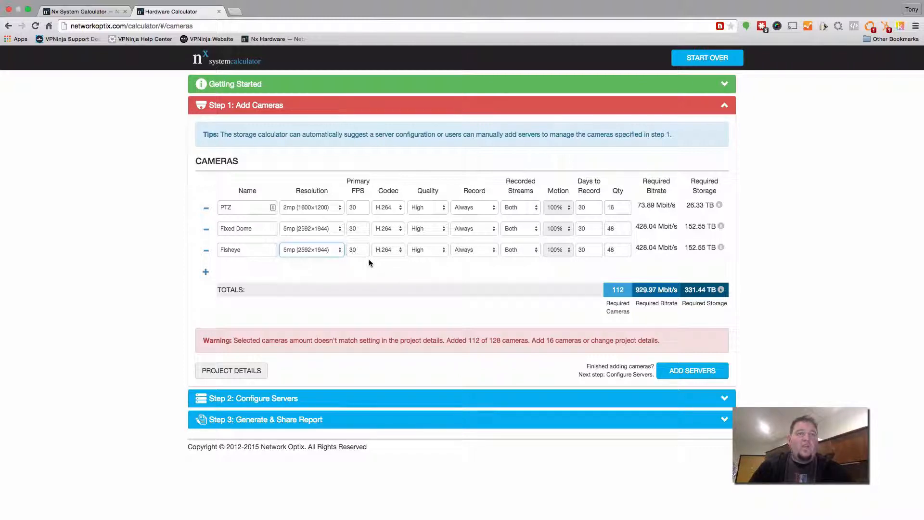
{"action": "left_click", "coordinate": [365, 252]}
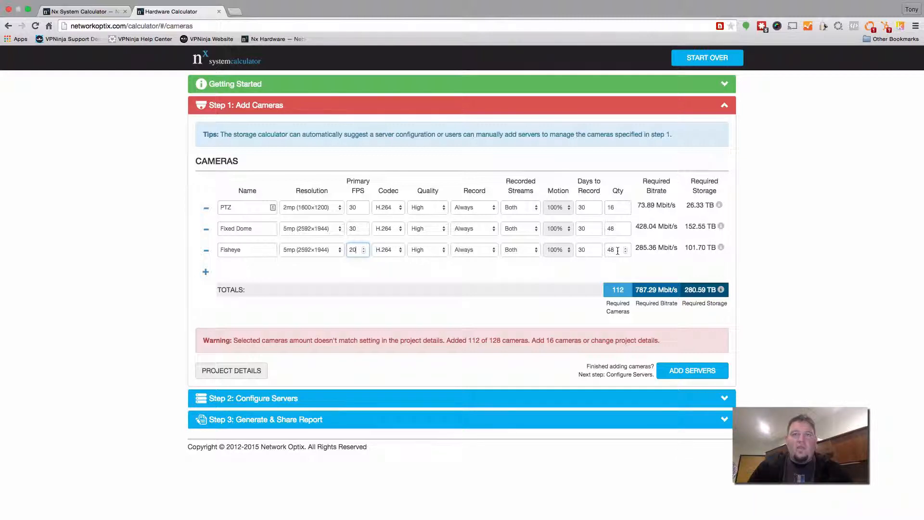
{"action": "left_click", "coordinate": [613, 249]}
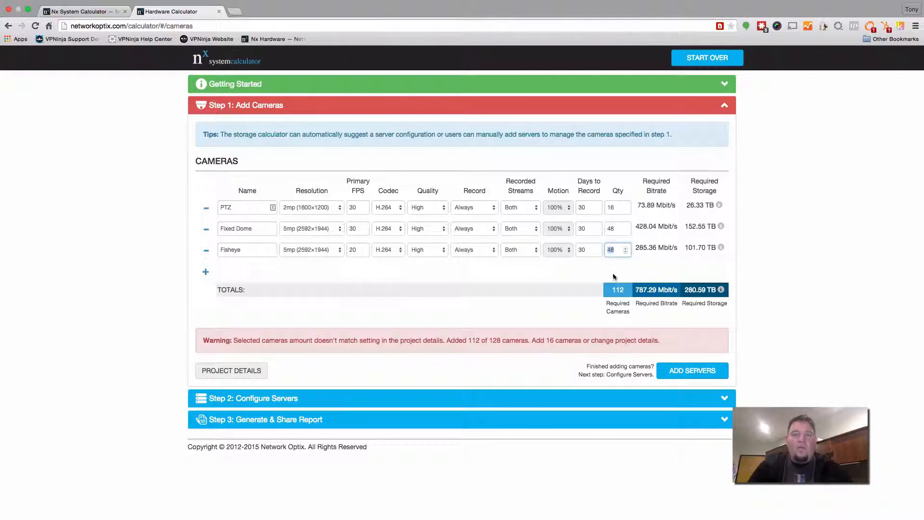
{"action": "type", "text": "32"}
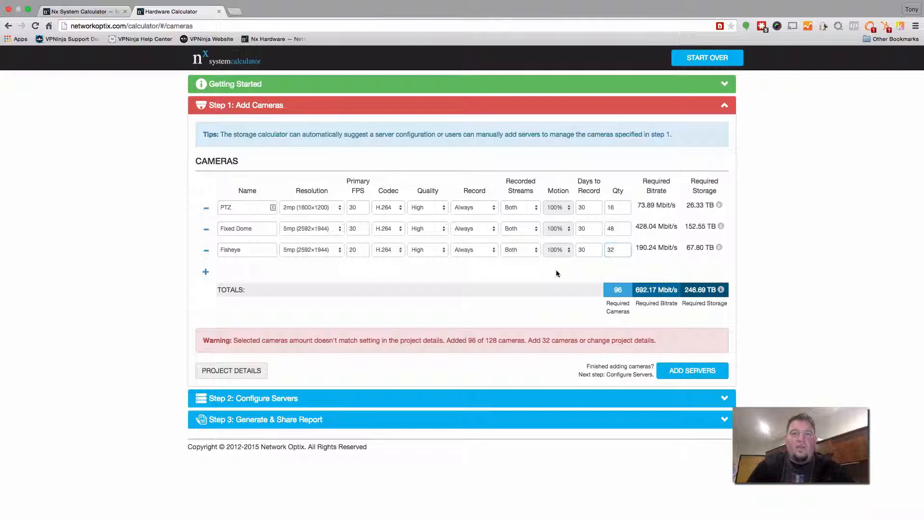
{"action": "left_click", "coordinate": [205, 272]}
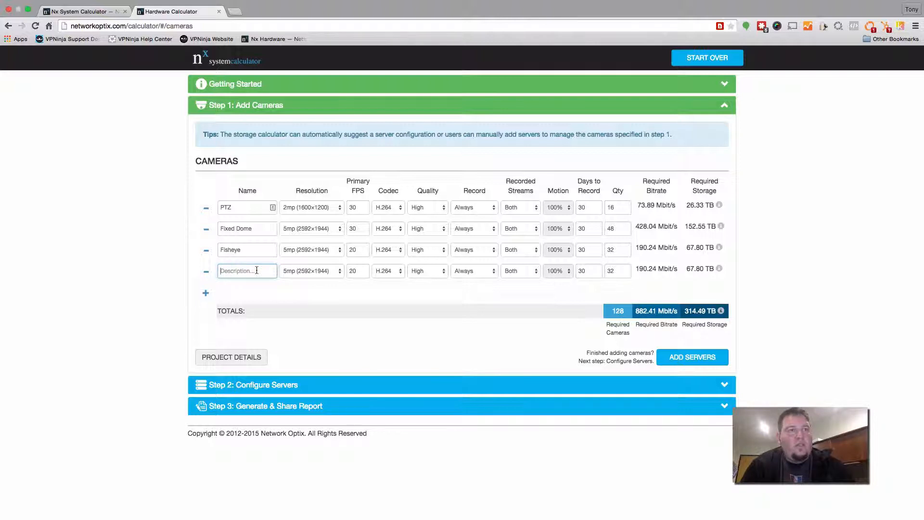
{"action": "type", "text": "Panoramic"}
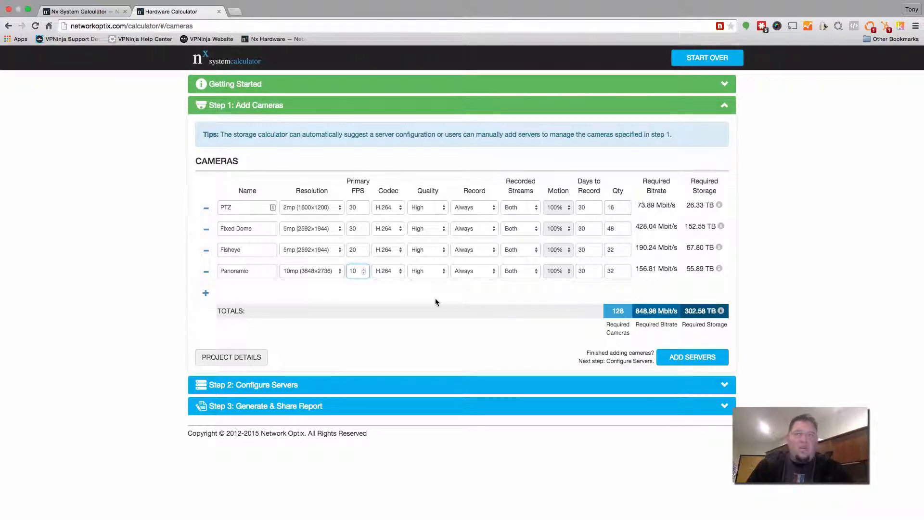
{"action": "mouse_move", "coordinate": [530, 293]}
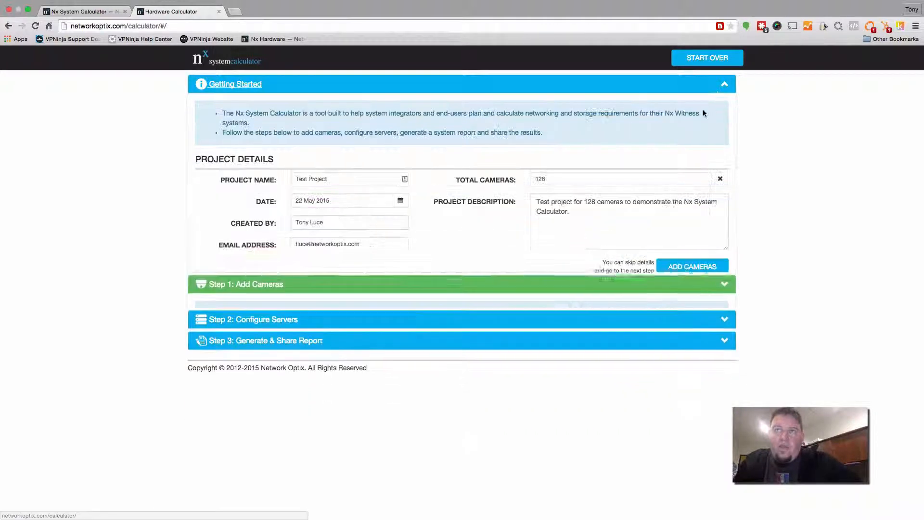
Reopen the camera list and change Panoramic quantity to 24, then back to 32
{"action": "left_click", "coordinate": [235, 84]}
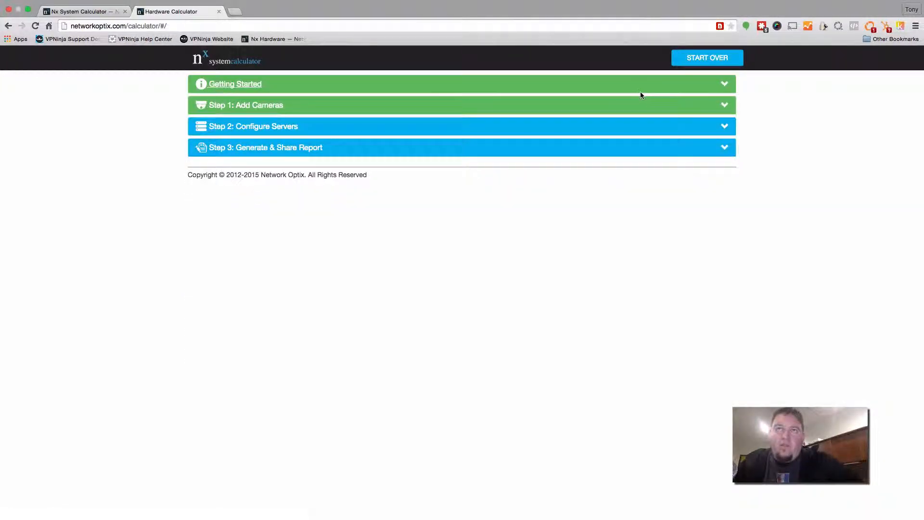
{"action": "left_click", "coordinate": [234, 84]}
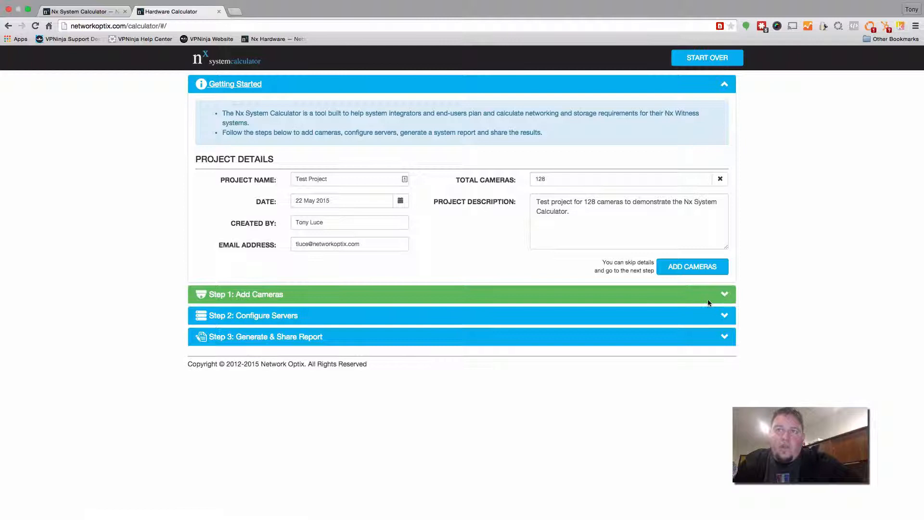
{"action": "left_click", "coordinate": [692, 267]}
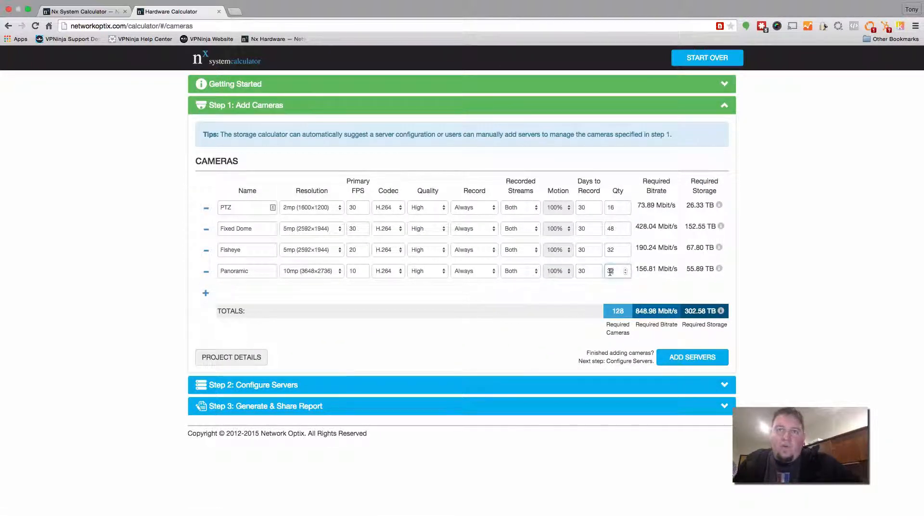
{"action": "type", "text": "24"}
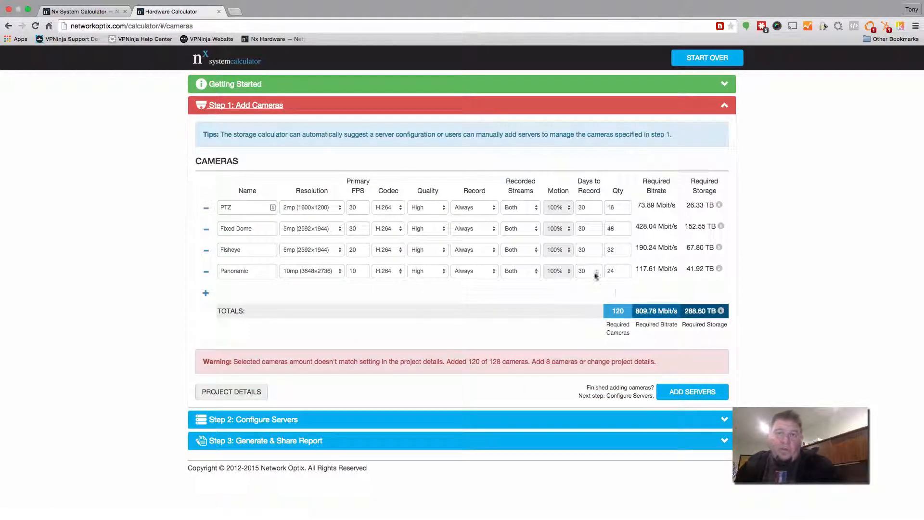
{"action": "left_click", "coordinate": [615, 271]}
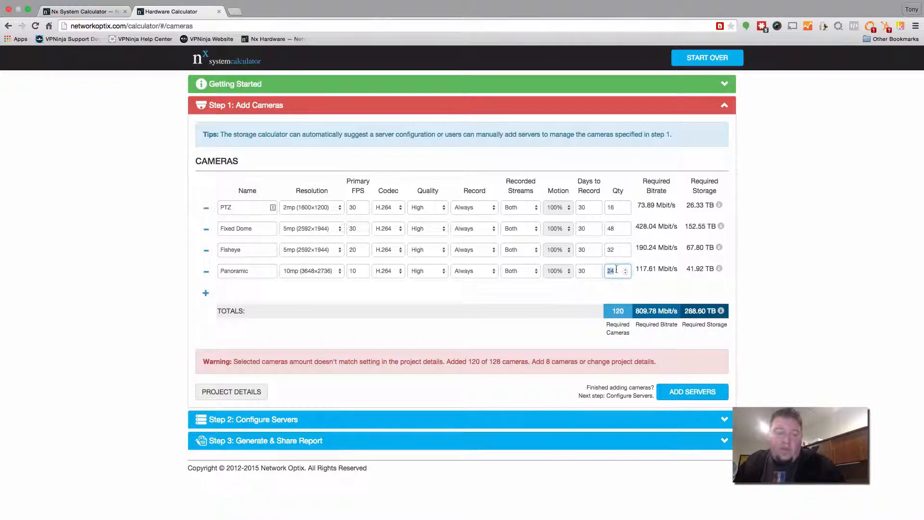
{"action": "type", "text": "32"}
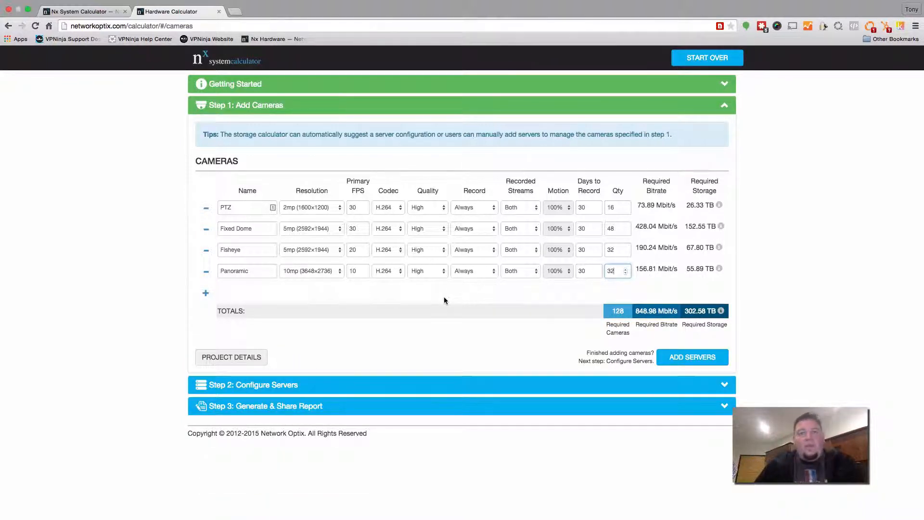
{"action": "mouse_move", "coordinate": [454, 259]}
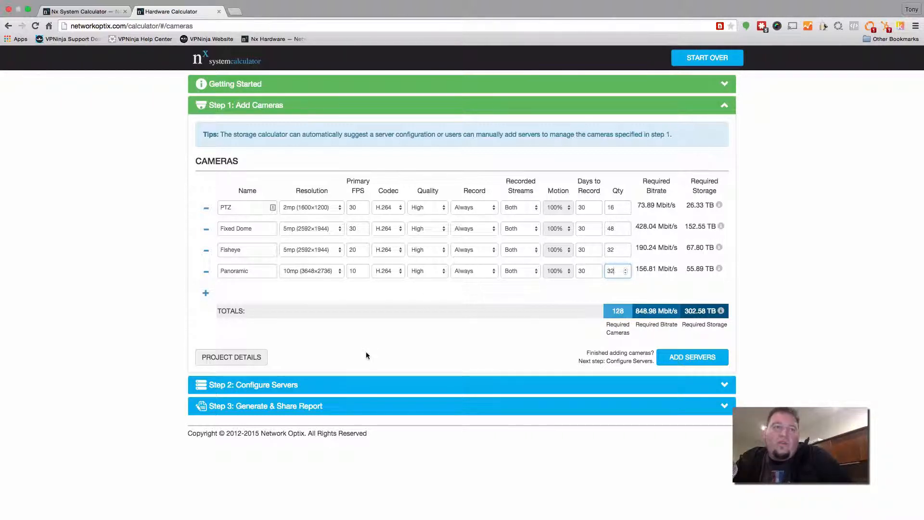
{"action": "mouse_move", "coordinate": [753, 292]}
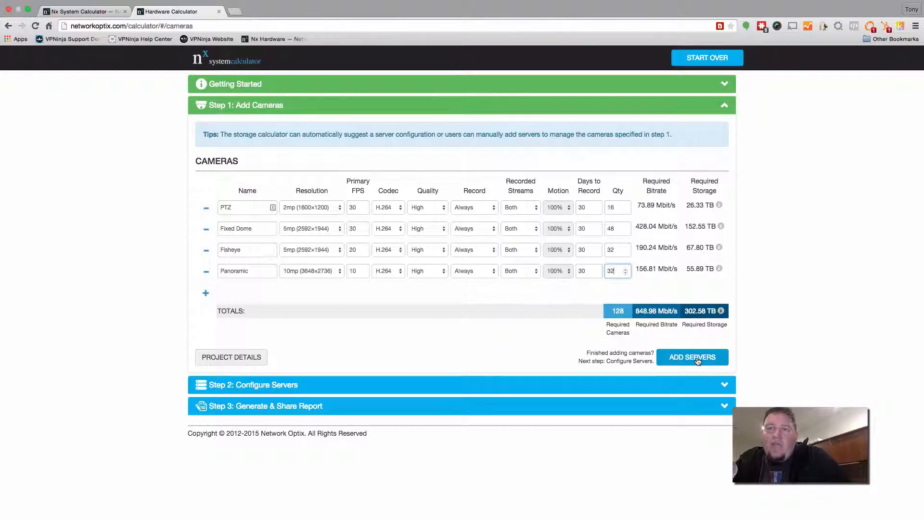
Advance to Add Servers and open Automatic Server Suggestions
{"action": "left_click", "coordinate": [692, 357]}
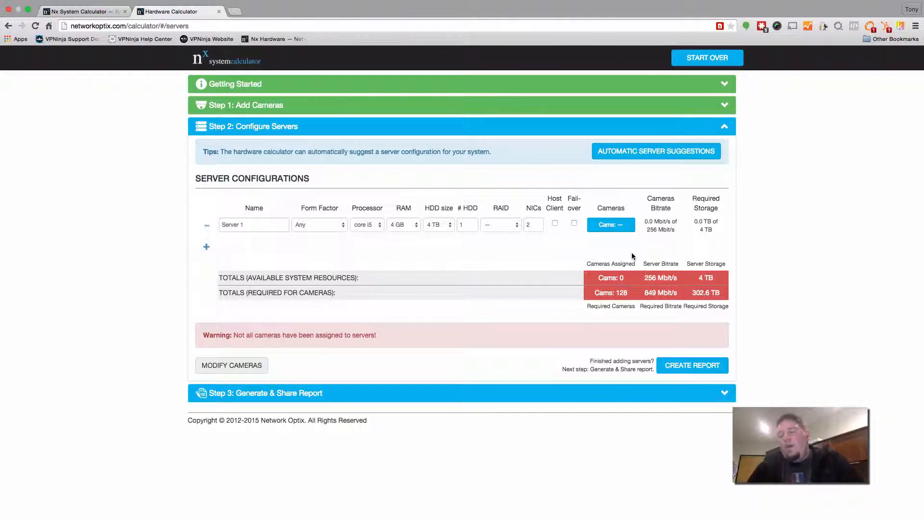
{"action": "mouse_move", "coordinate": [662, 164]}
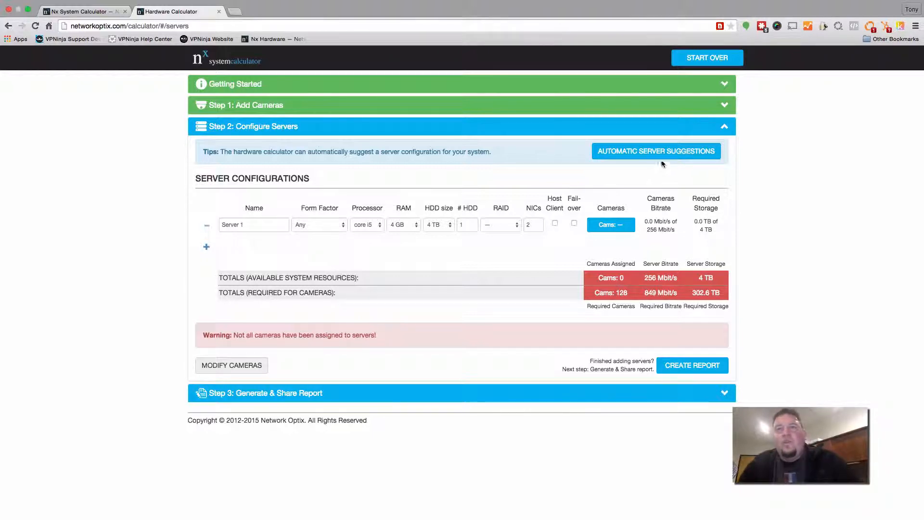
{"action": "left_click", "coordinate": [656, 150]}
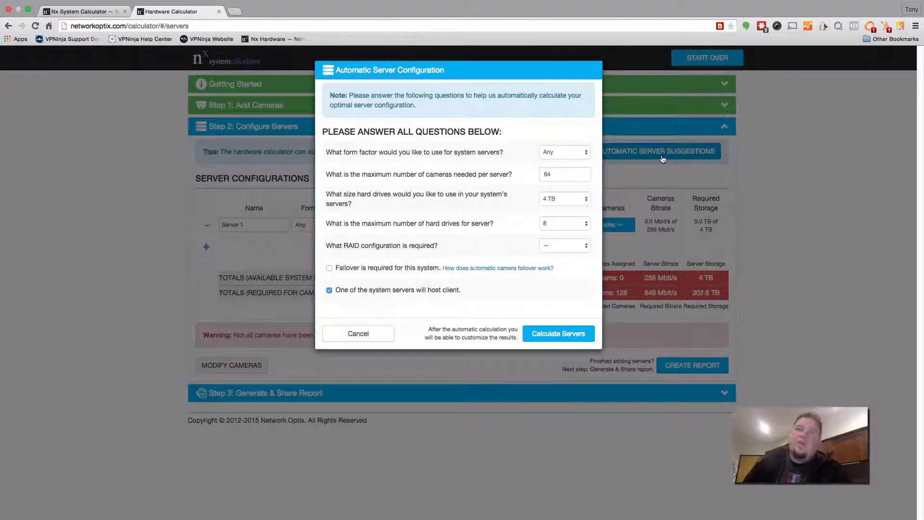
Choose rackmount servers with 6 TB drives, 8 drives, RAID5, and client hosting off
{"action": "left_click", "coordinate": [564, 152]}
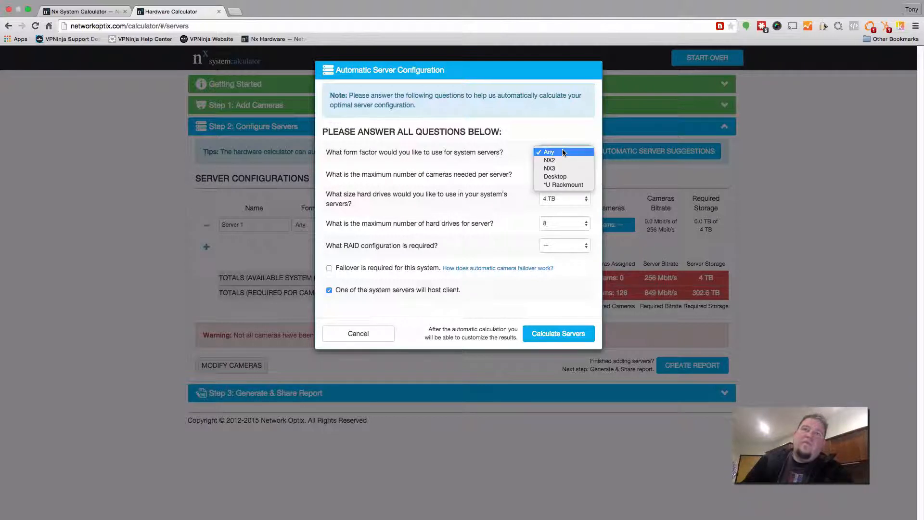
{"action": "mouse_move", "coordinate": [560, 184]}
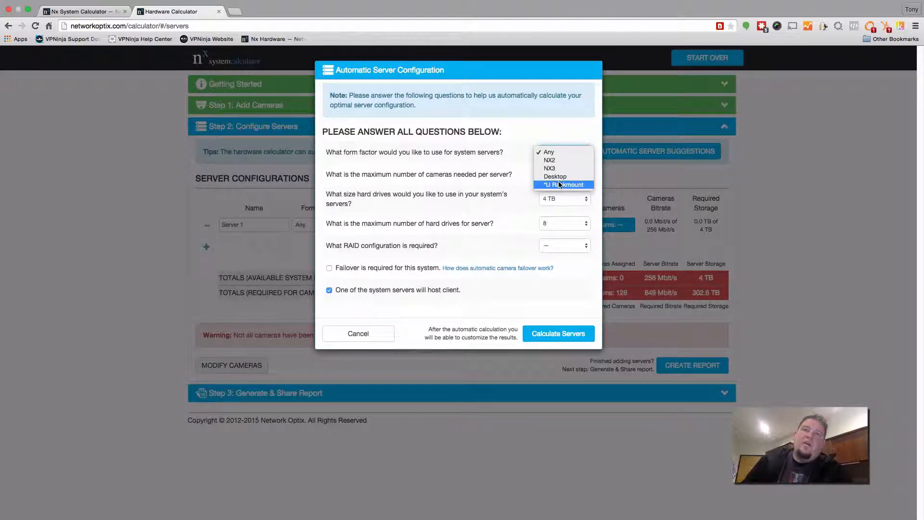
{"action": "left_click", "coordinate": [563, 185]}
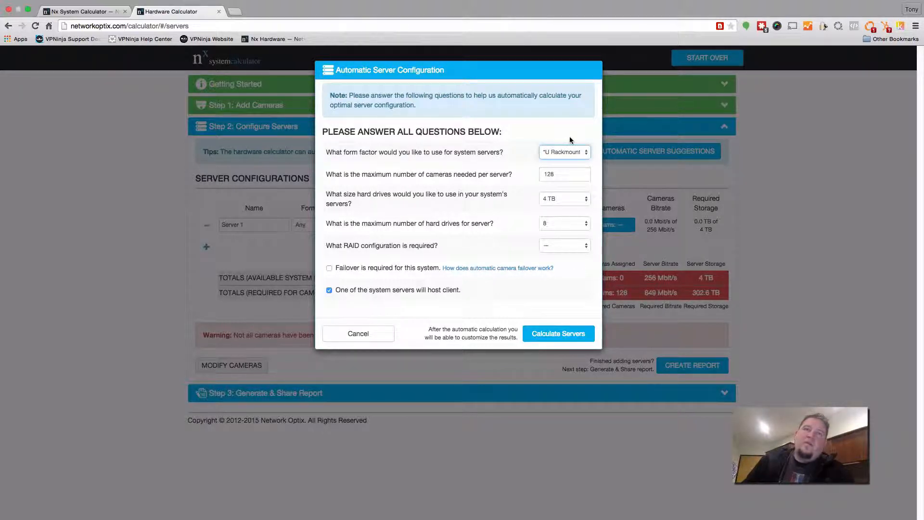
{"action": "mouse_move", "coordinate": [555, 174]}
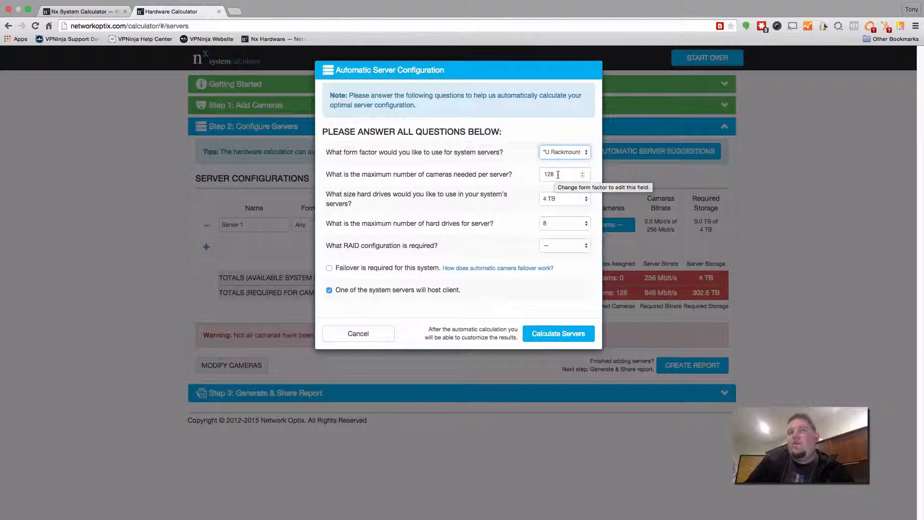
{"action": "double_click", "coordinate": [559, 174]}
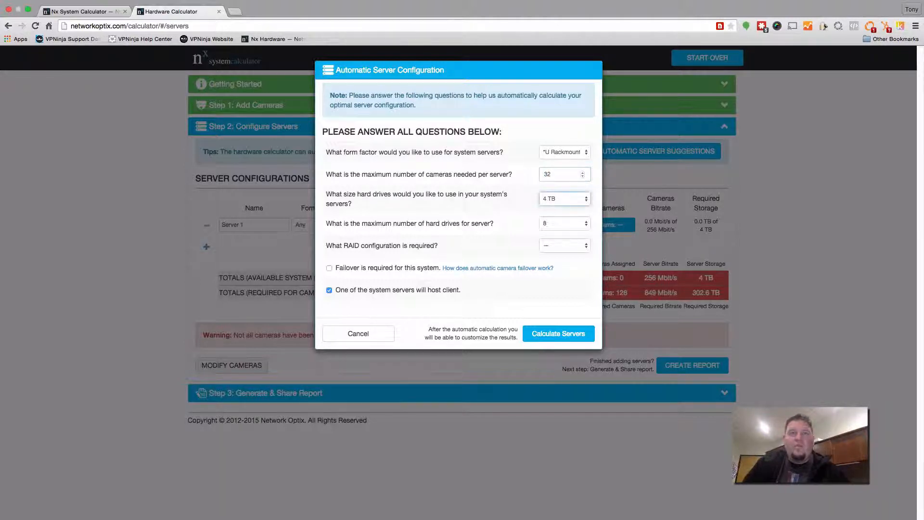
{"action": "mouse_move", "coordinate": [570, 198]}
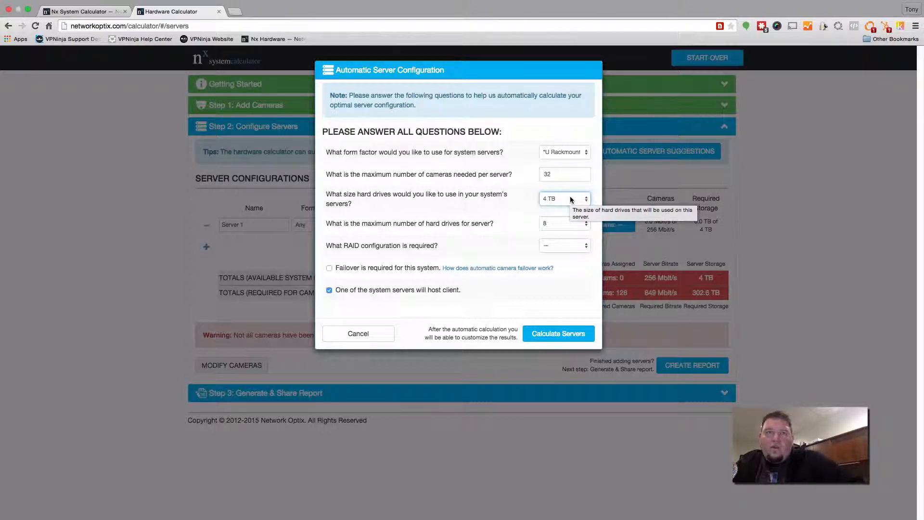
{"action": "left_click", "coordinate": [564, 198]}
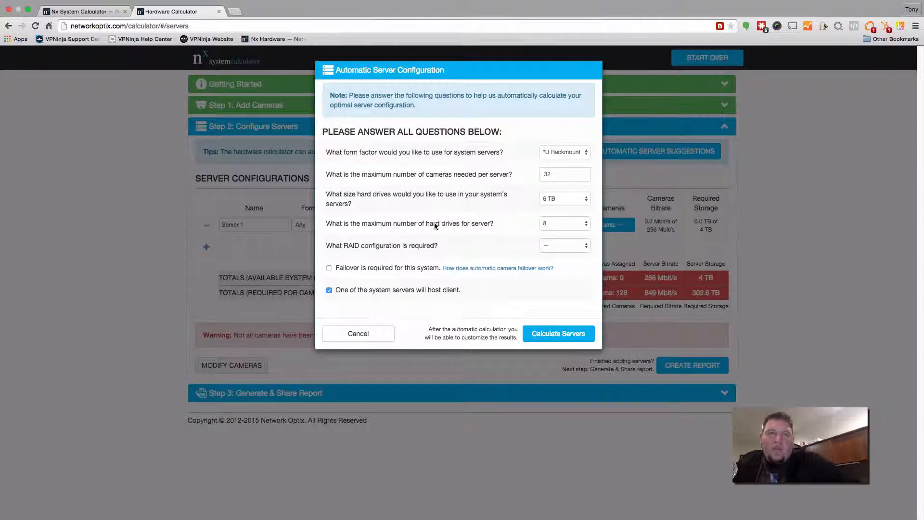
{"action": "mouse_move", "coordinate": [582, 224]}
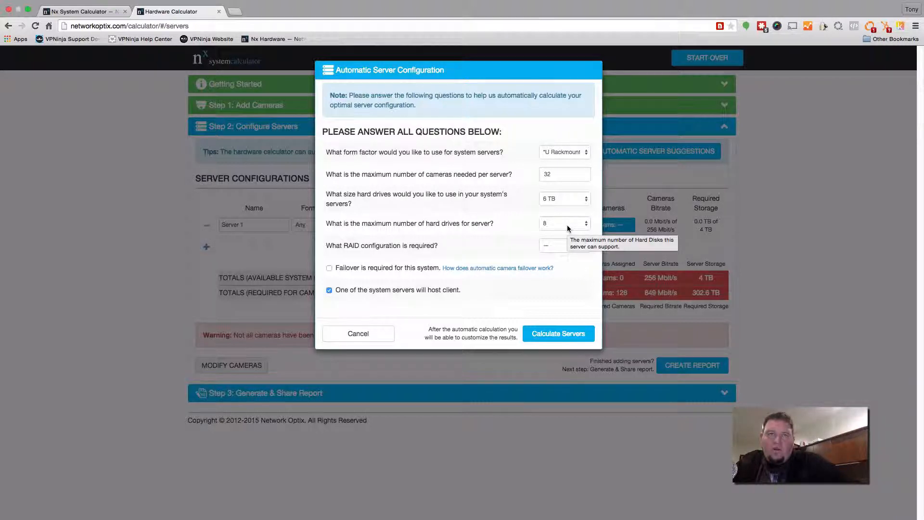
{"action": "left_click", "coordinate": [564, 223]}
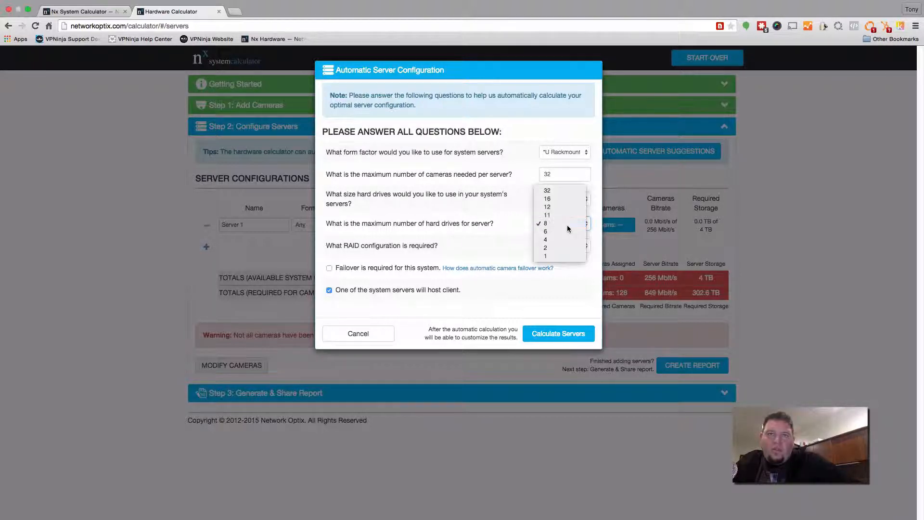
{"action": "left_click", "coordinate": [547, 223]}
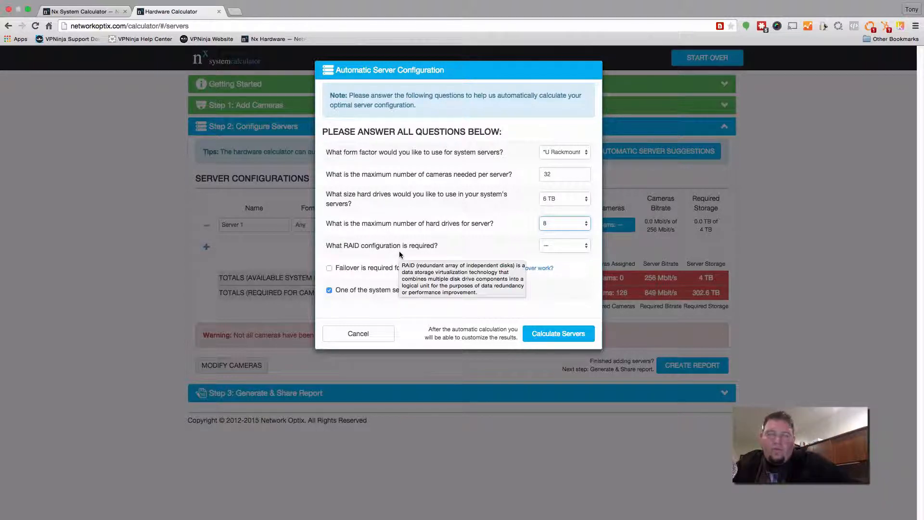
{"action": "left_click", "coordinate": [563, 246]}
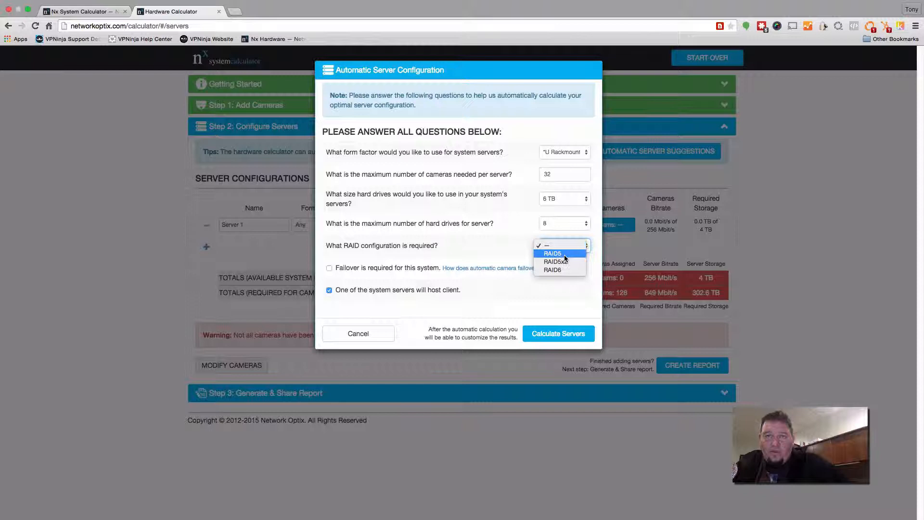
{"action": "left_click", "coordinate": [551, 253]}
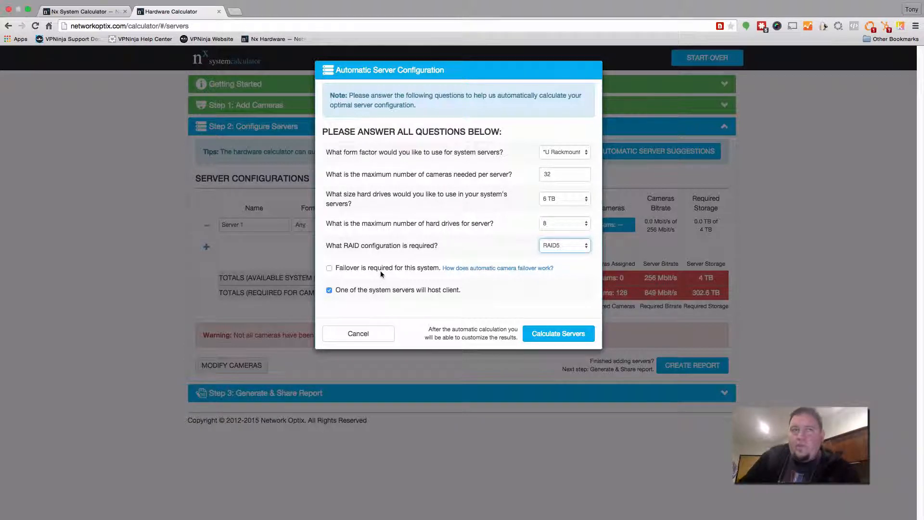
{"action": "mouse_move", "coordinate": [386, 257]}
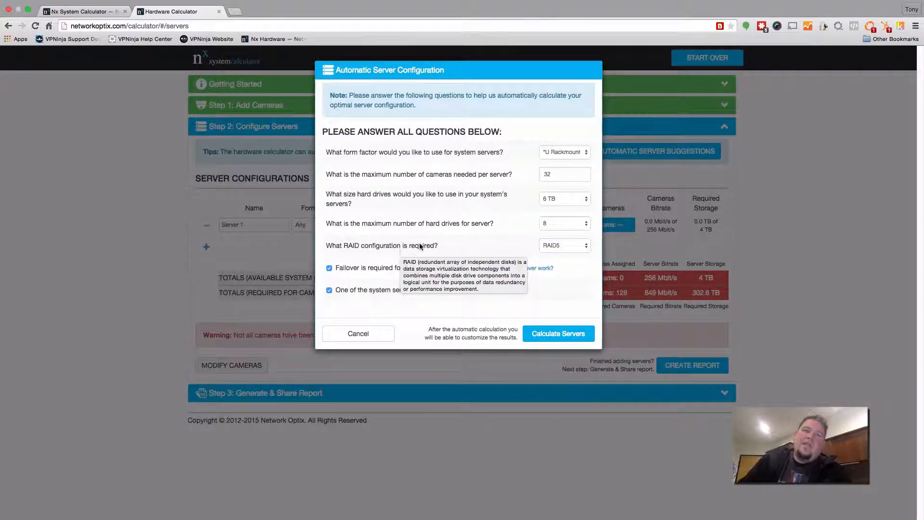
{"action": "mouse_move", "coordinate": [433, 296]}
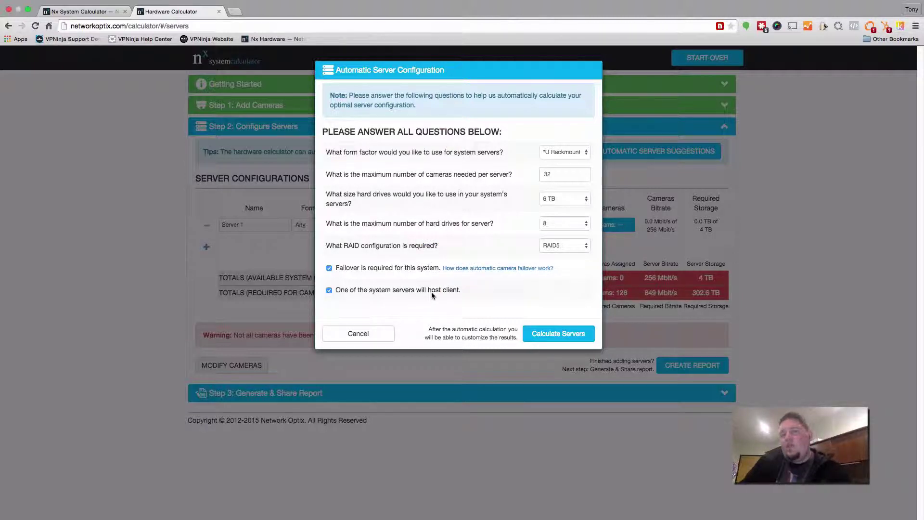
{"action": "mouse_move", "coordinate": [431, 295]}
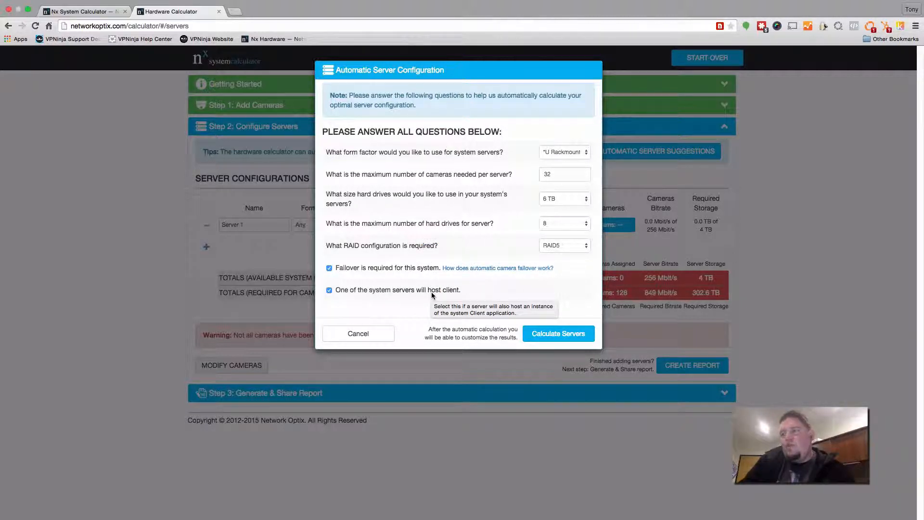
{"action": "mouse_move", "coordinate": [418, 292]}
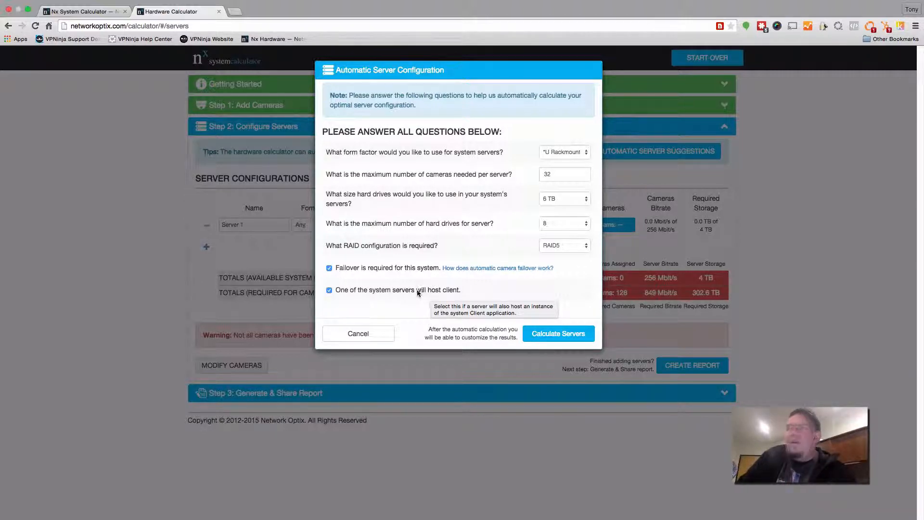
{"action": "left_click", "coordinate": [329, 289]}
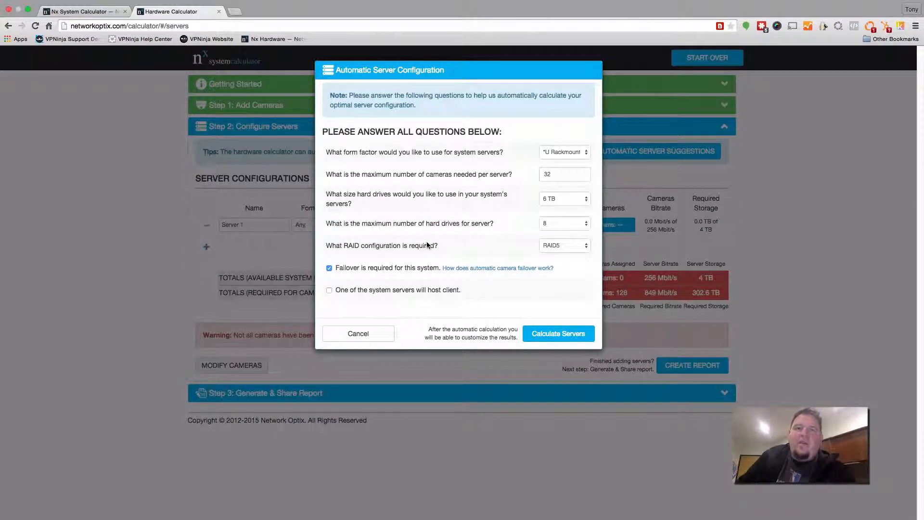
{"action": "mouse_move", "coordinate": [428, 245]}
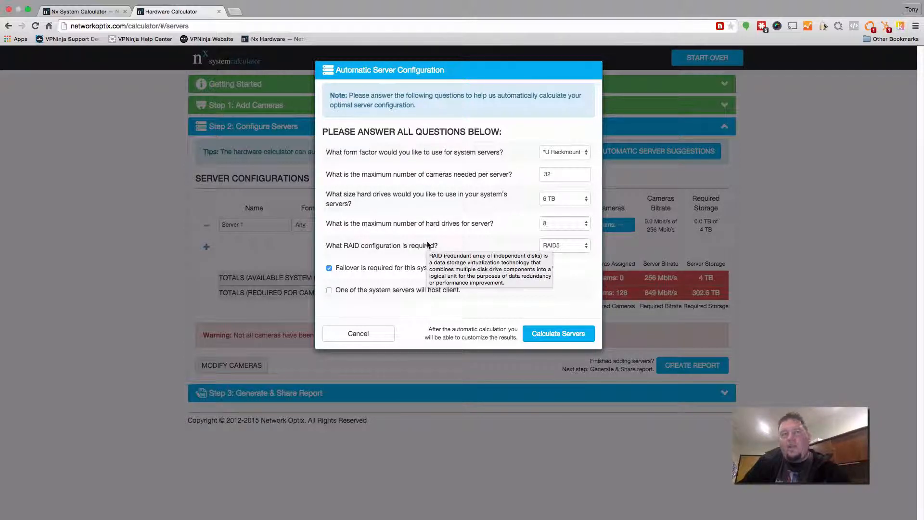
{"action": "mouse_move", "coordinate": [555, 319]}
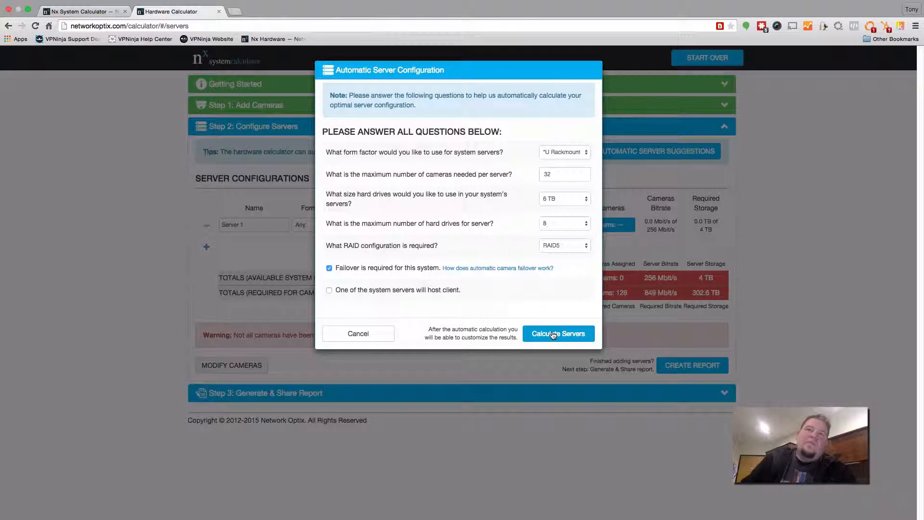
Calculate servers, producing eight RAID5 rackmount servers handling 16 cameras each
{"action": "left_click", "coordinate": [558, 333]}
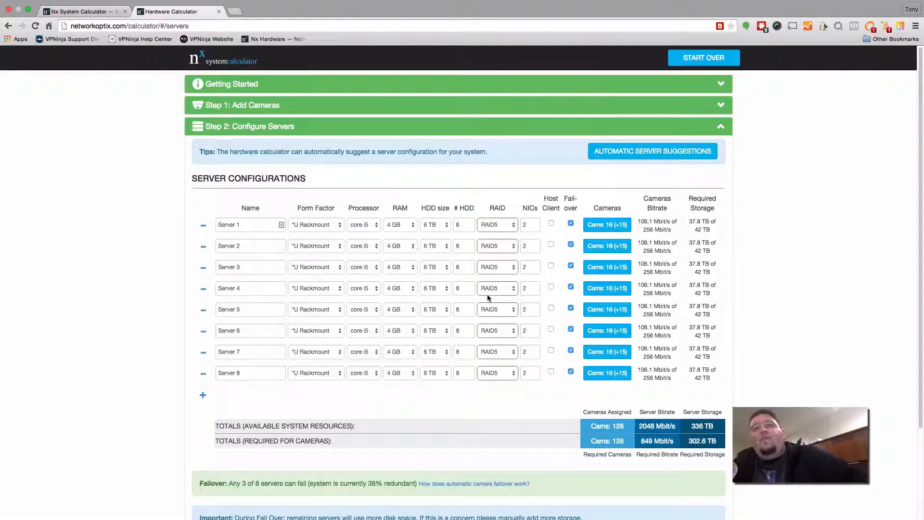
{"action": "mouse_move", "coordinate": [514, 331]}
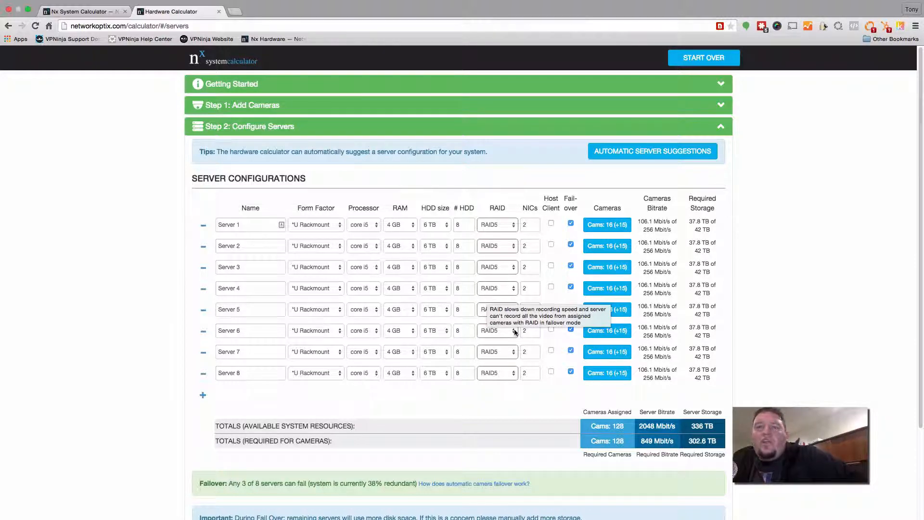
{"action": "mouse_move", "coordinate": [607, 352]}
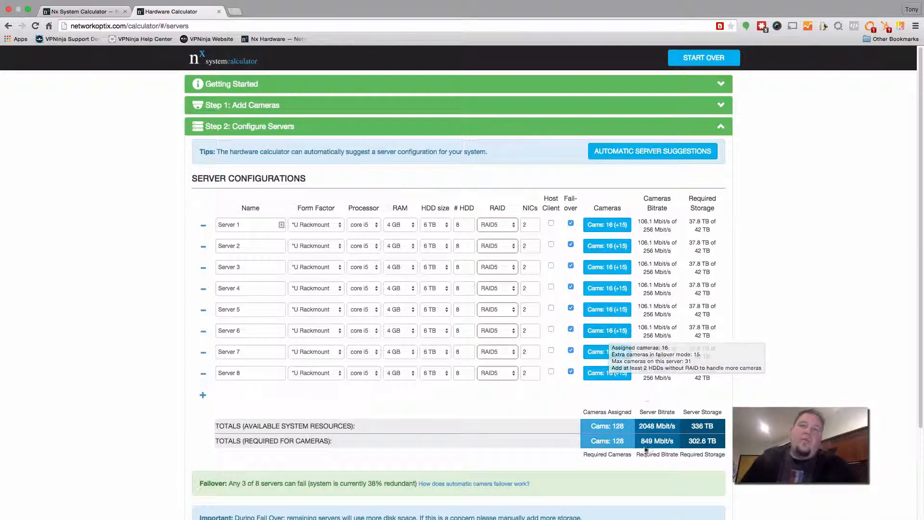
{"action": "mouse_move", "coordinate": [705, 405]}
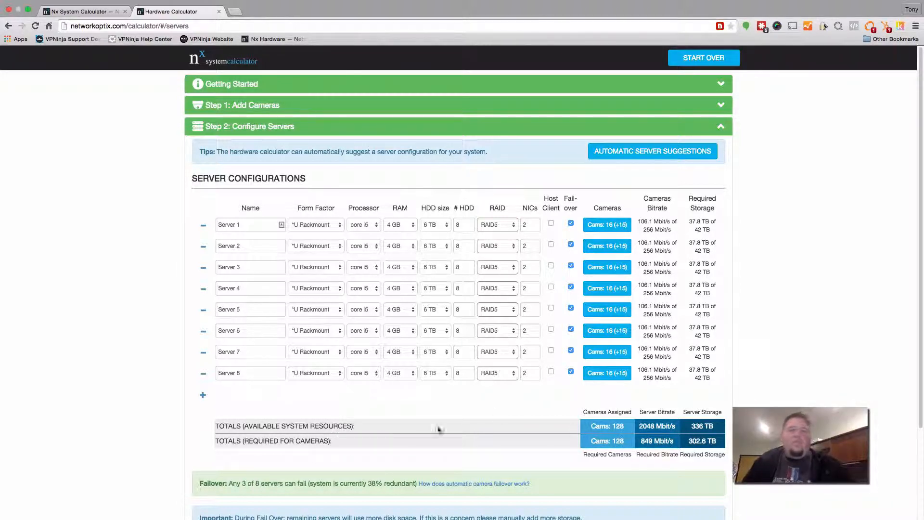
{"action": "mouse_move", "coordinate": [656, 422]}
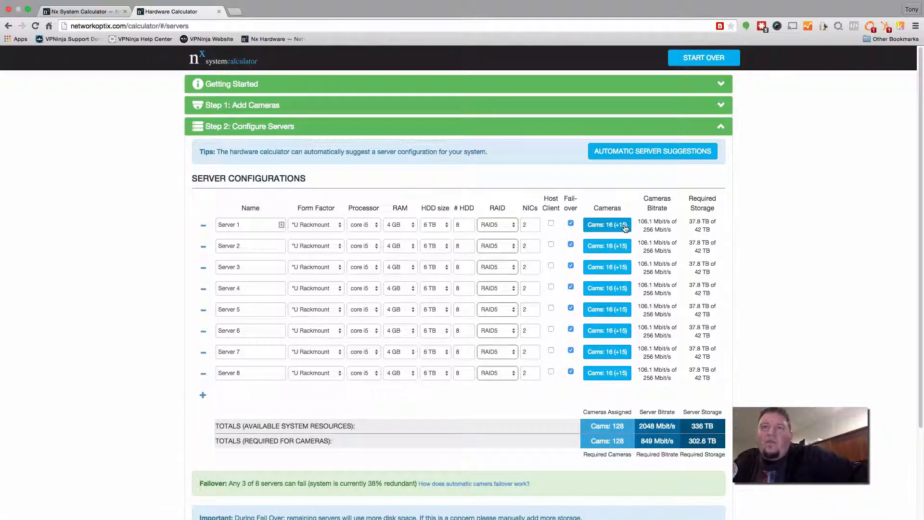
{"action": "left_click", "coordinate": [606, 224]}
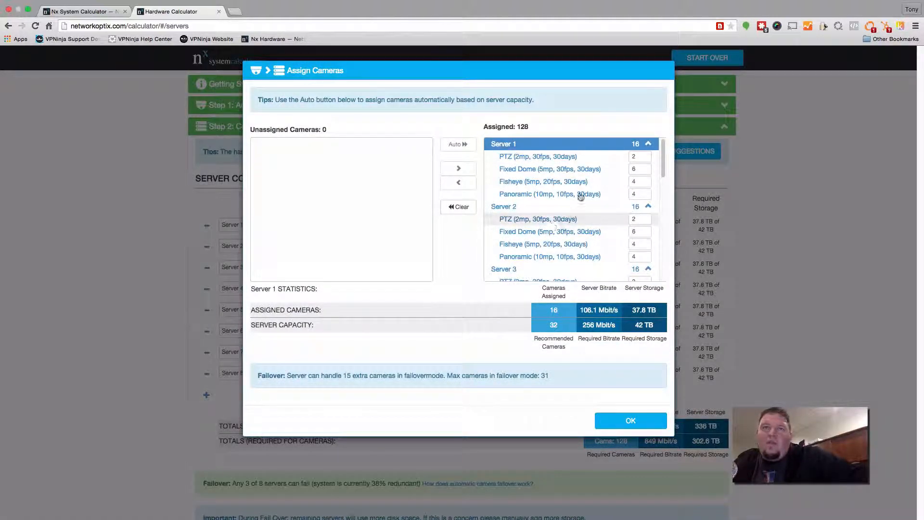
{"action": "mouse_move", "coordinate": [584, 162]}
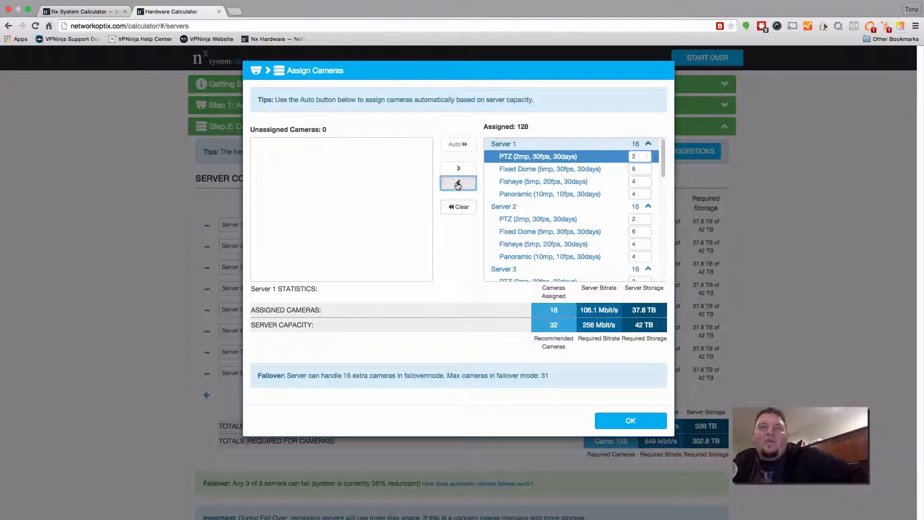
{"action": "left_click", "coordinate": [458, 183]}
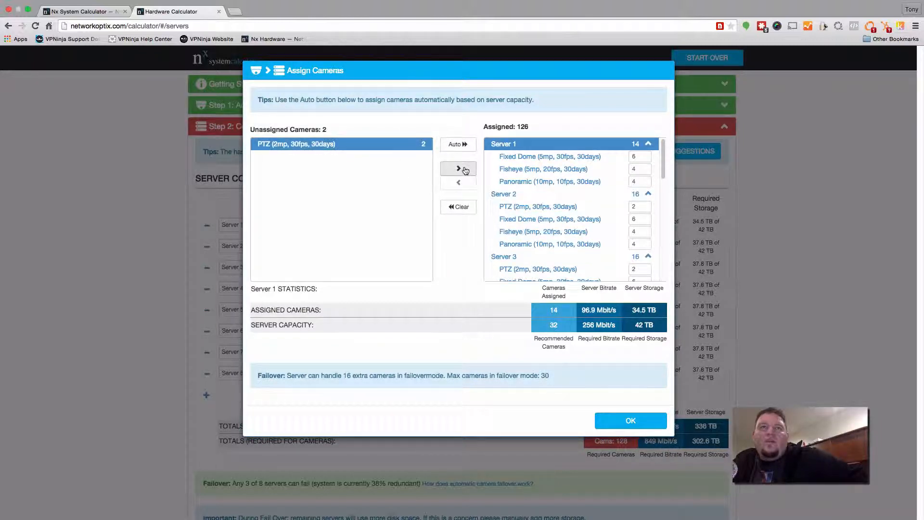
{"action": "left_click", "coordinate": [458, 169]}
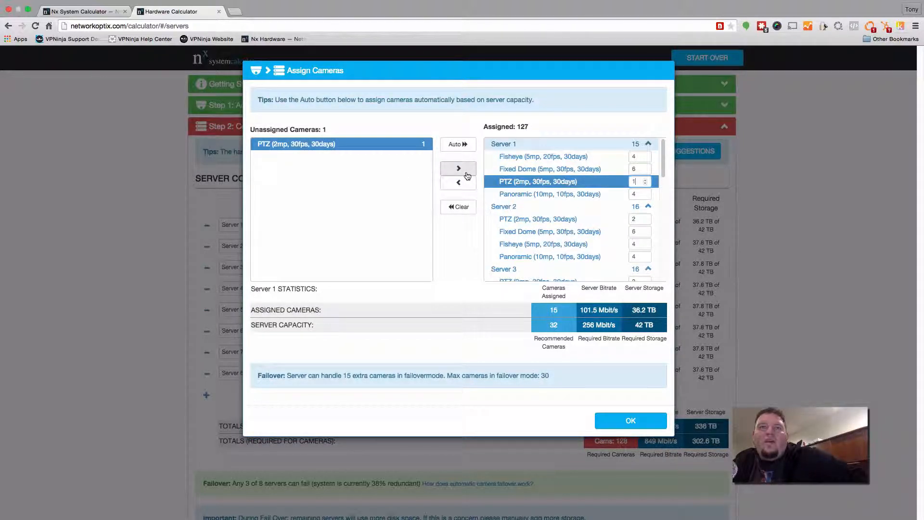
{"action": "left_click", "coordinate": [458, 169]}
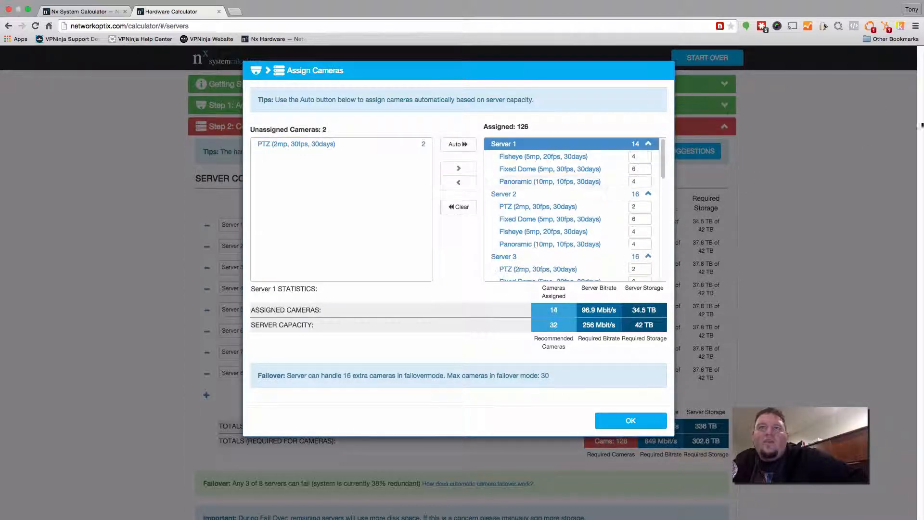
{"action": "mouse_move", "coordinate": [577, 144]}
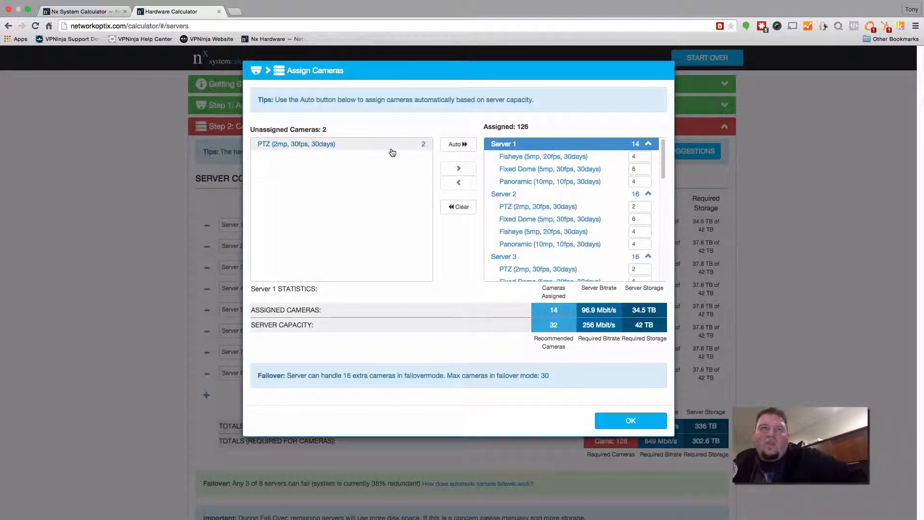
{"action": "left_click", "coordinate": [457, 168]}
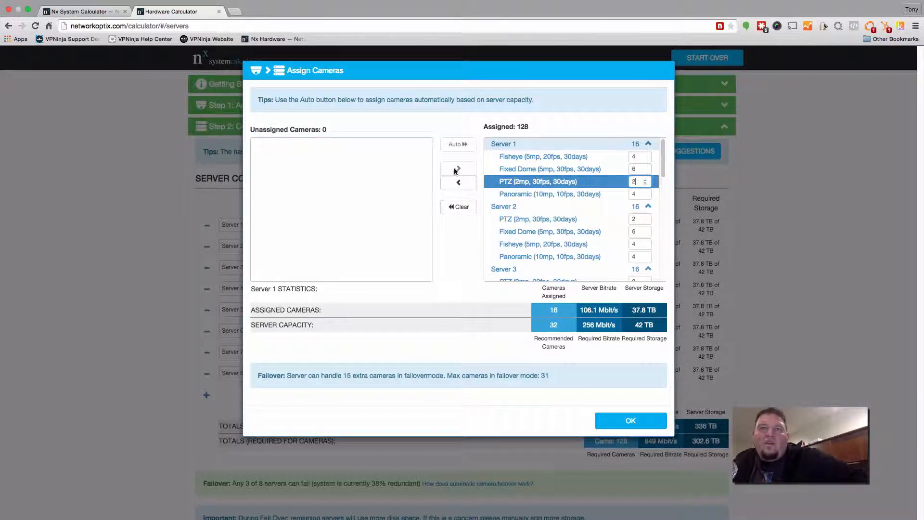
{"action": "left_click", "coordinate": [631, 420]}
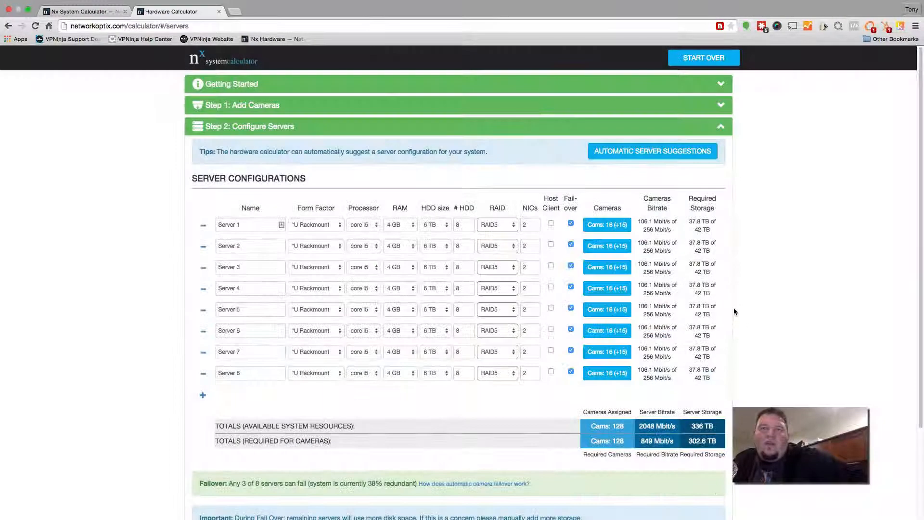
{"action": "scroll", "scroll_direction": "down", "scroll_amount": 3}
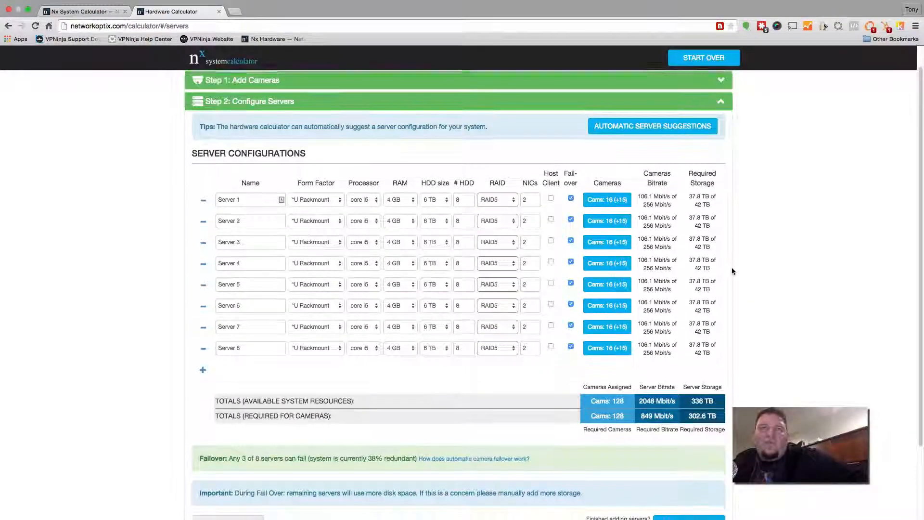
{"action": "scroll", "scroll_direction": "down", "scroll_amount": 3}
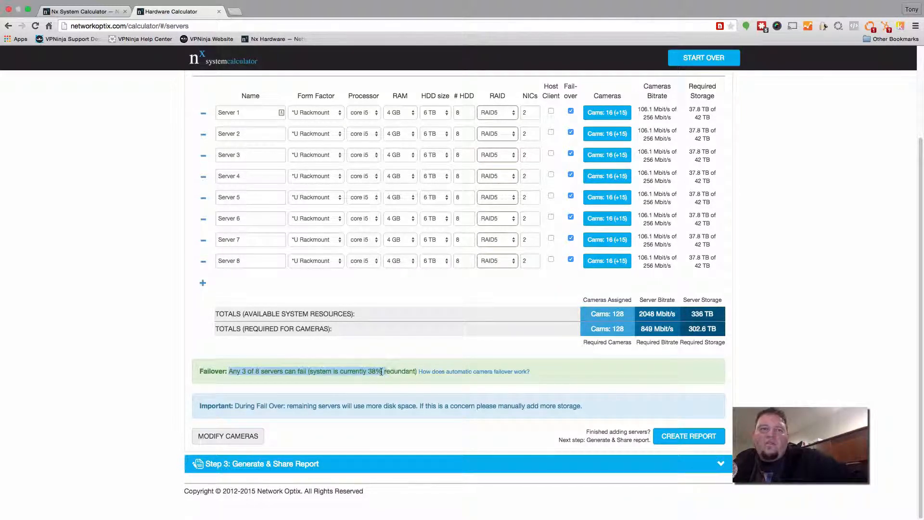
{"action": "mouse_move", "coordinate": [394, 360]}
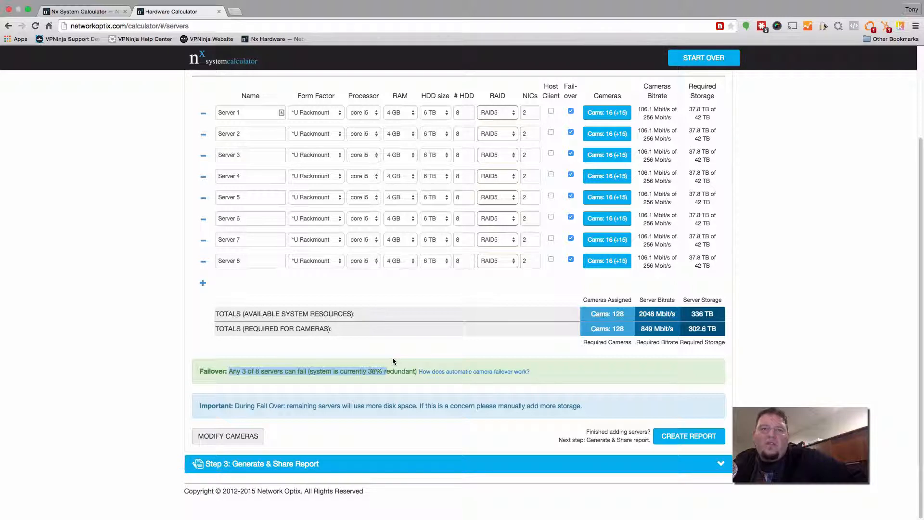
{"action": "mouse_move", "coordinate": [493, 371]}
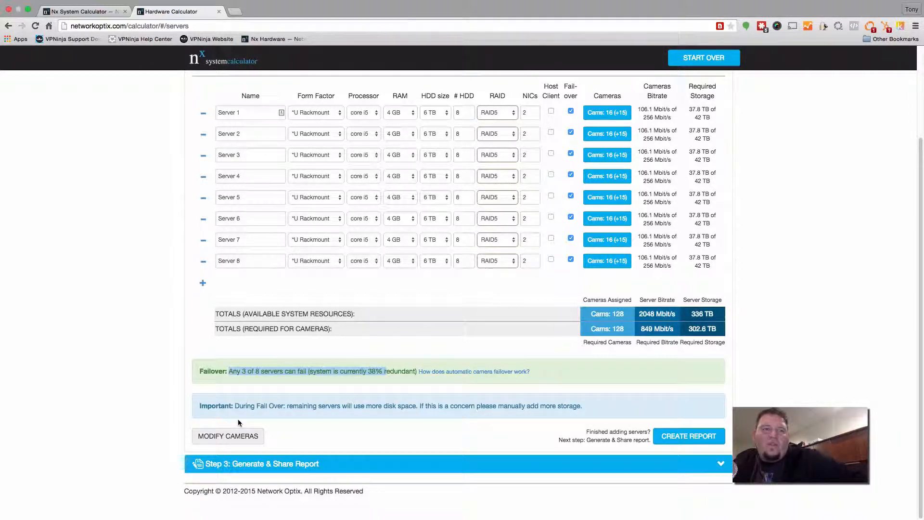
{"action": "mouse_move", "coordinate": [274, 383]}
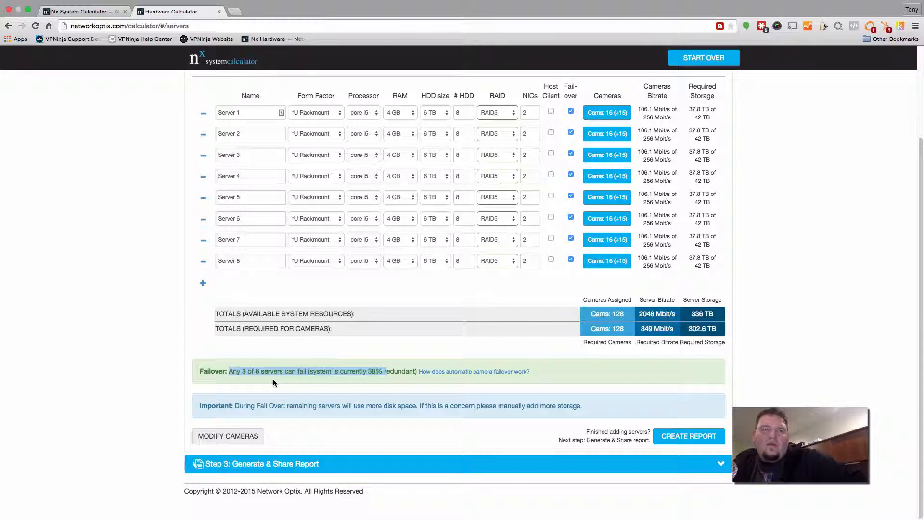
{"action": "mouse_move", "coordinate": [225, 410]}
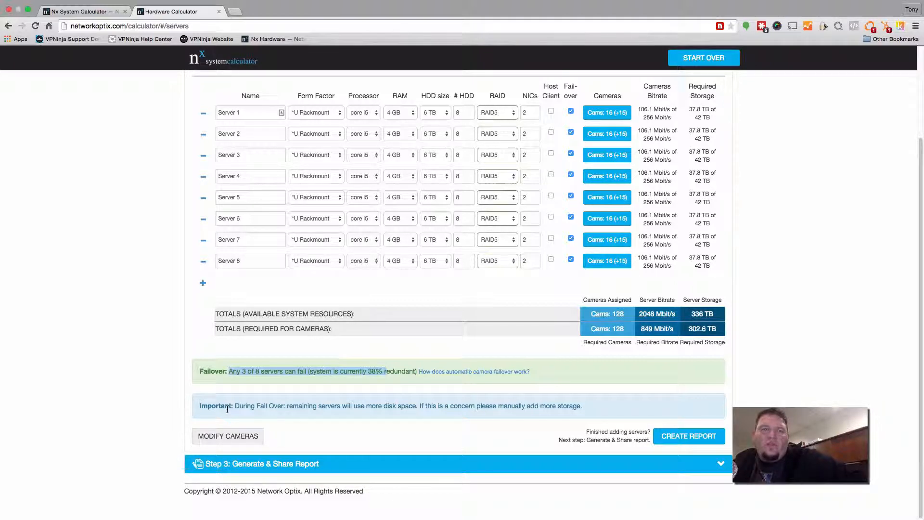
{"action": "mouse_move", "coordinate": [644, 378]}
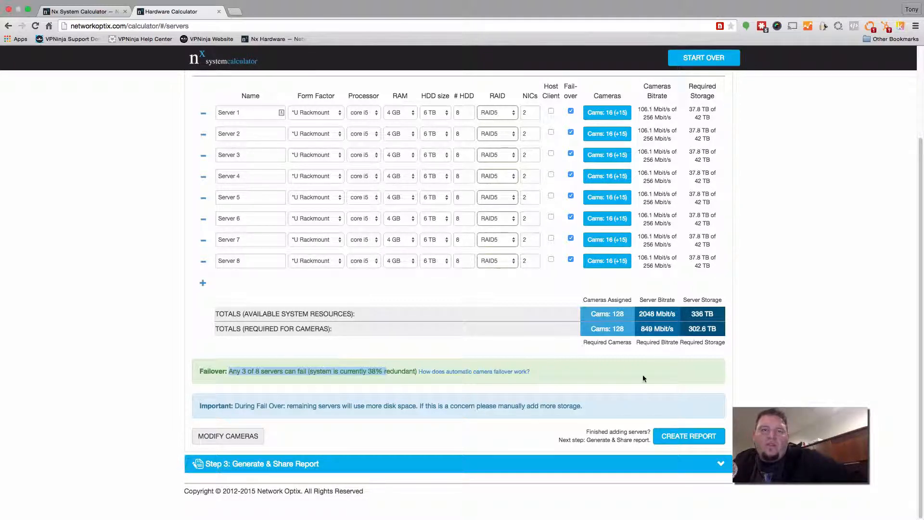
{"action": "mouse_move", "coordinate": [821, 362]}
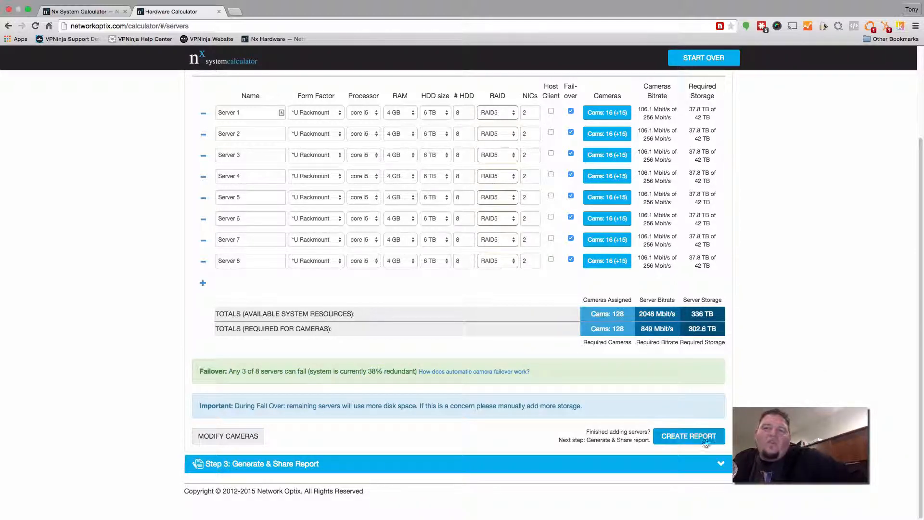
Create the report and scroll through project details, system highlights and per-server breakdown
{"action": "left_click", "coordinate": [688, 436]}
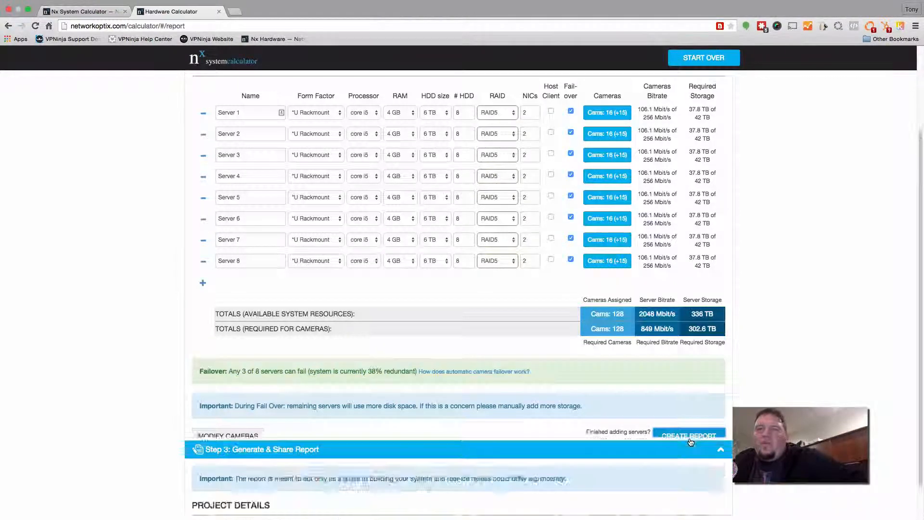
{"action": "left_click", "coordinate": [689, 435]}
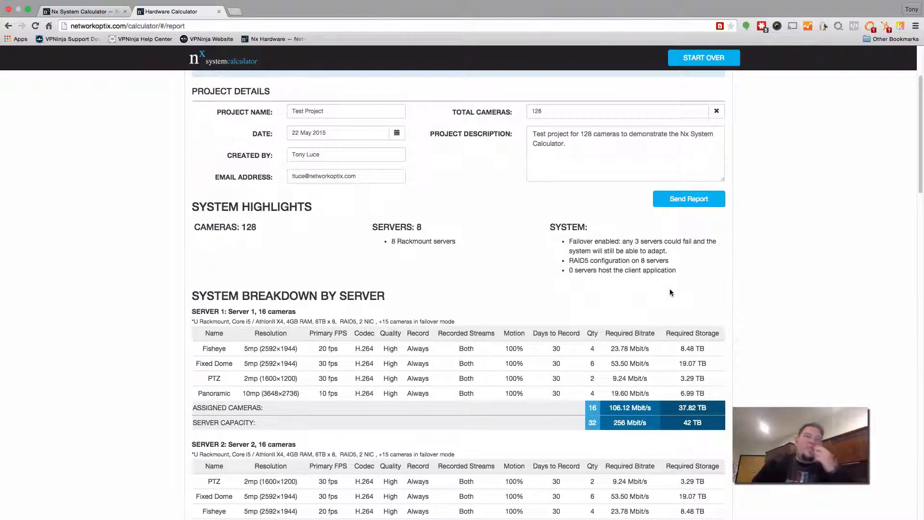
{"action": "mouse_move", "coordinate": [315, 170]}
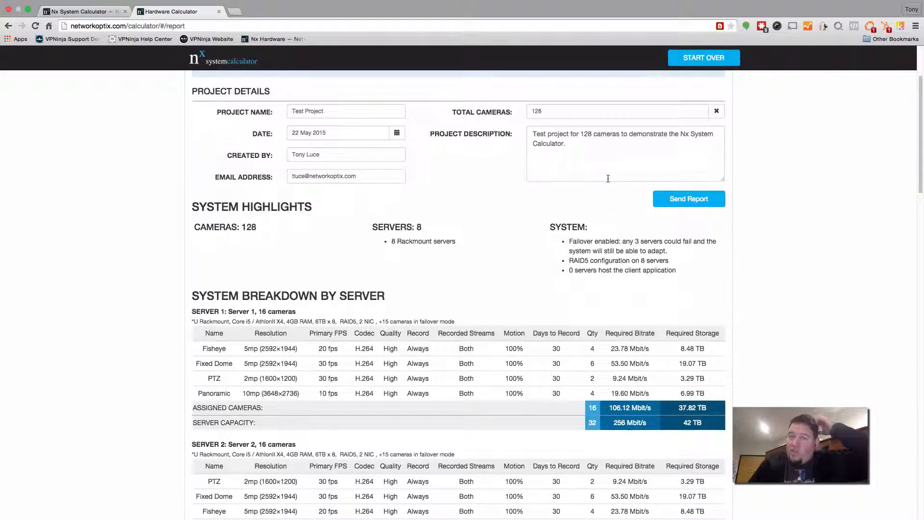
{"action": "left_click", "coordinate": [603, 175]}
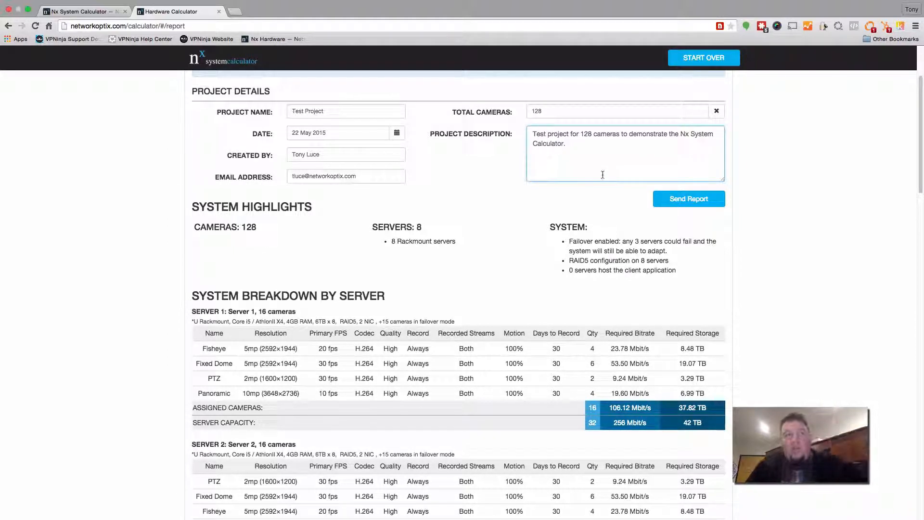
{"action": "scroll", "scroll_direction": "down", "scroll_amount": 3}
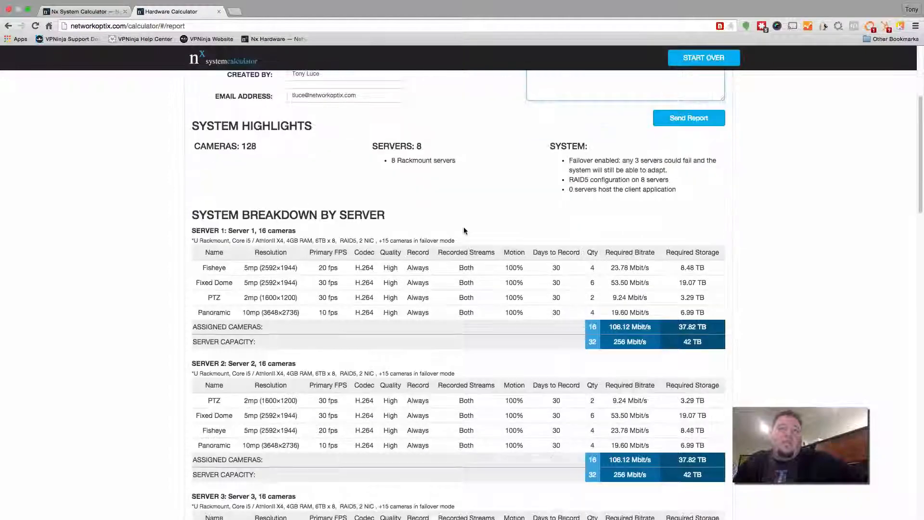
{"action": "scroll", "scroll_direction": "down", "scroll_amount": 3}
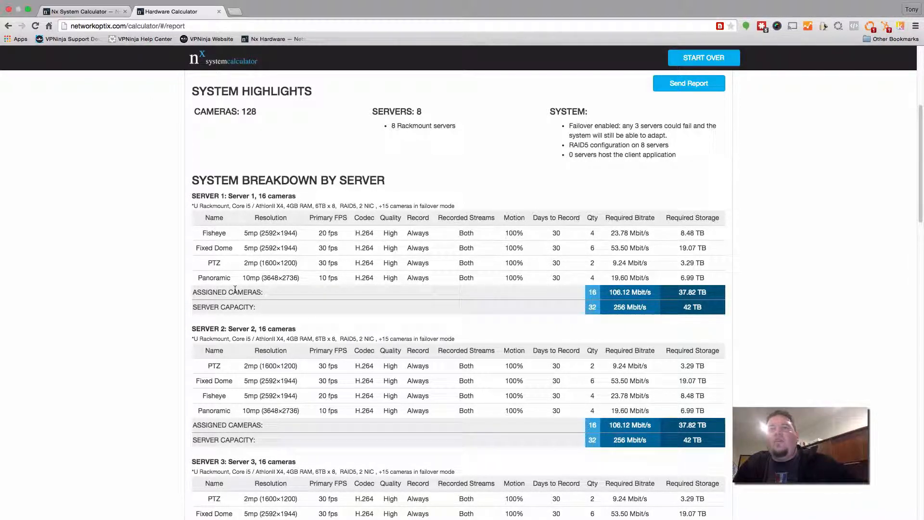
{"action": "scroll", "scroll_direction": "down", "scroll_amount": 3}
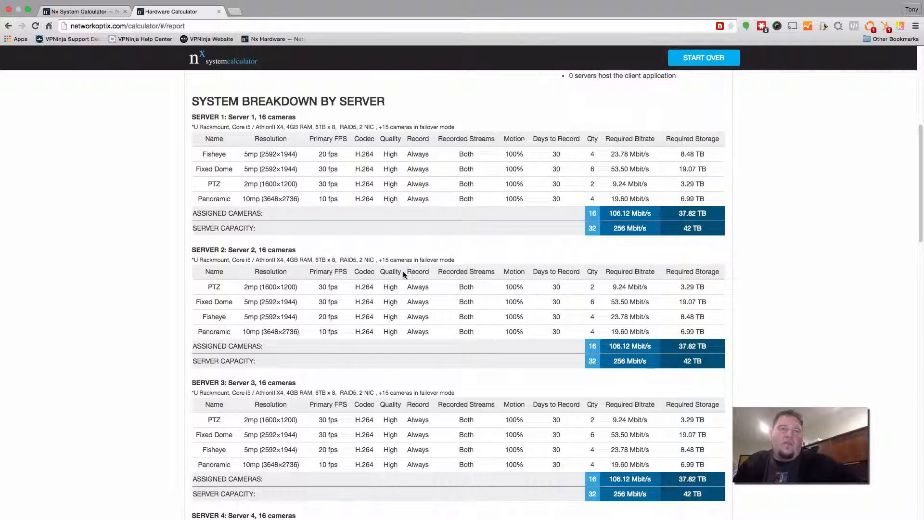
{"action": "mouse_move", "coordinate": [495, 247]}
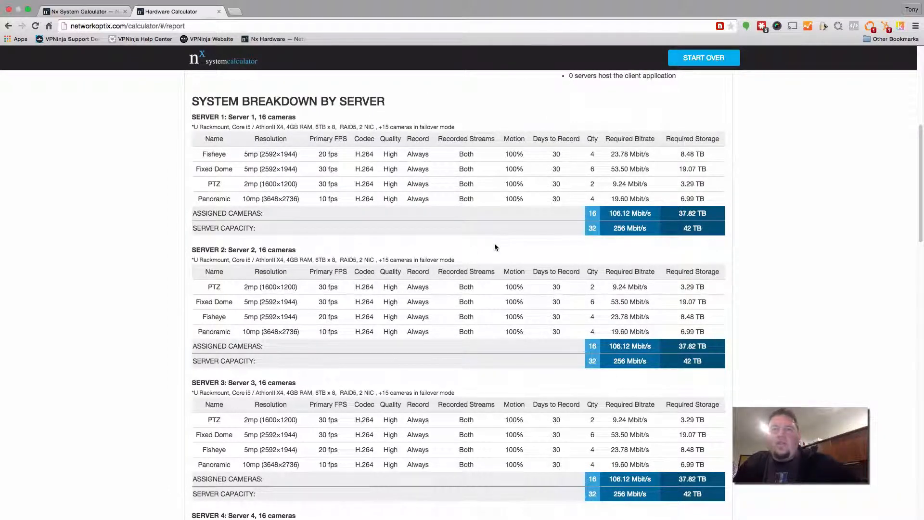
{"action": "scroll", "scroll_direction": "down", "scroll_amount": 3}
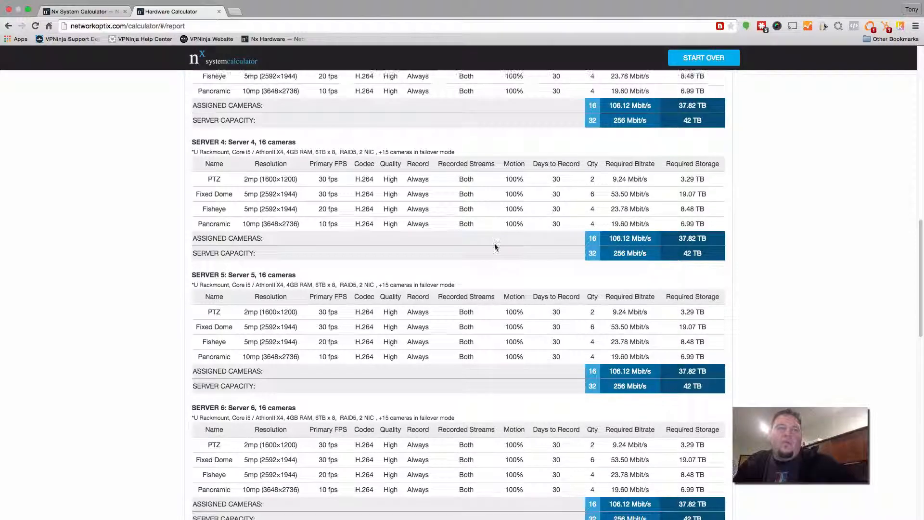
{"action": "scroll", "scroll_direction": "down", "scroll_amount": 3}
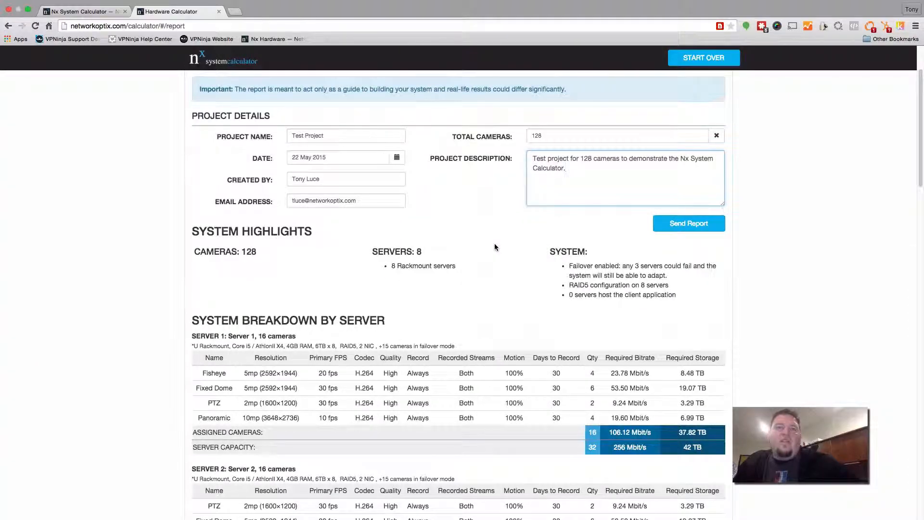
Send the report by email, open a new mail tab, and dismiss the sent alert
{"action": "left_click", "coordinate": [689, 223]}
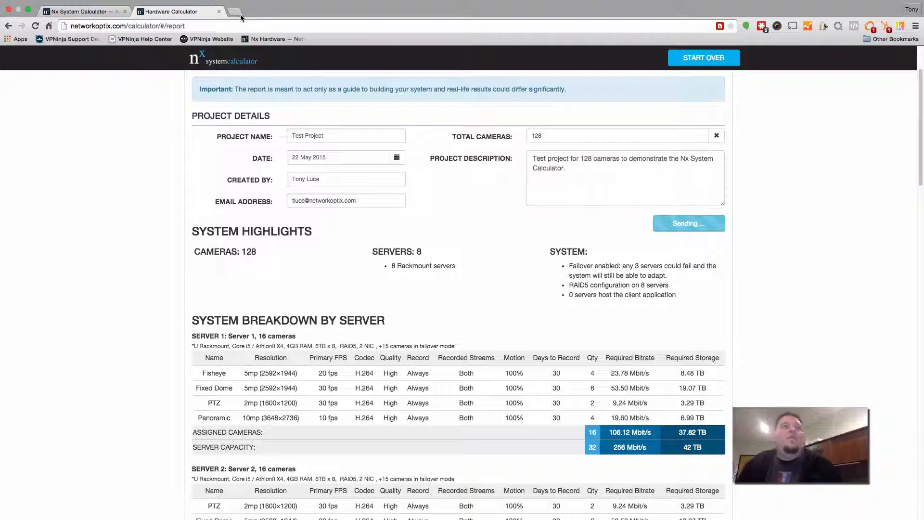
{"action": "left_click", "coordinate": [236, 15]}
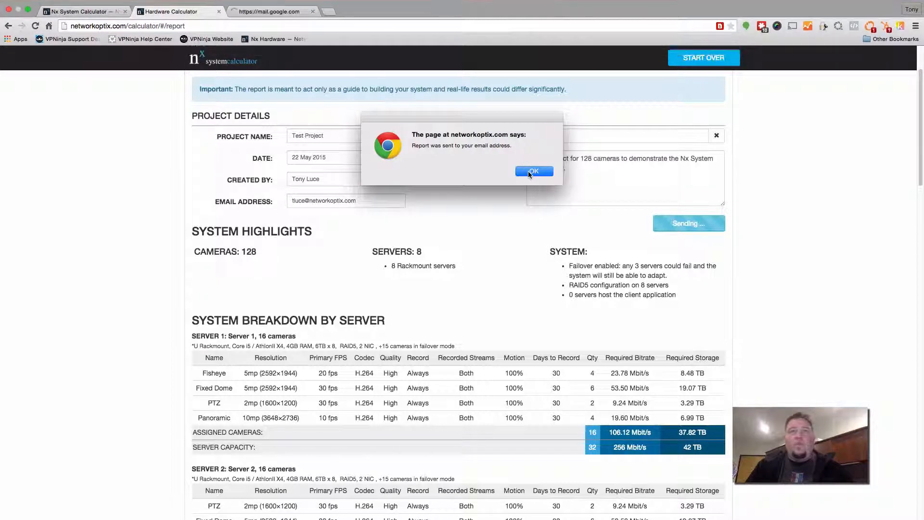
{"action": "left_click", "coordinate": [273, 11]}
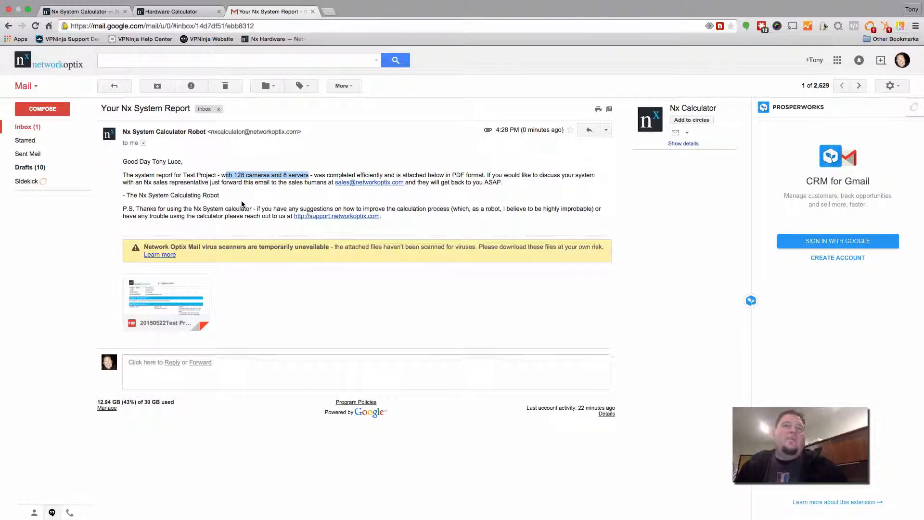
{"action": "mouse_move", "coordinate": [223, 196]}
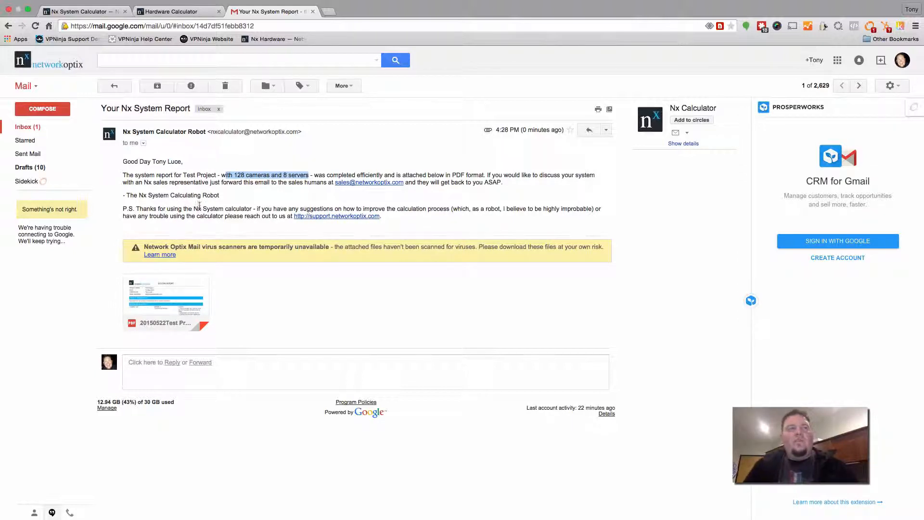
{"action": "mouse_move", "coordinate": [203, 204]}
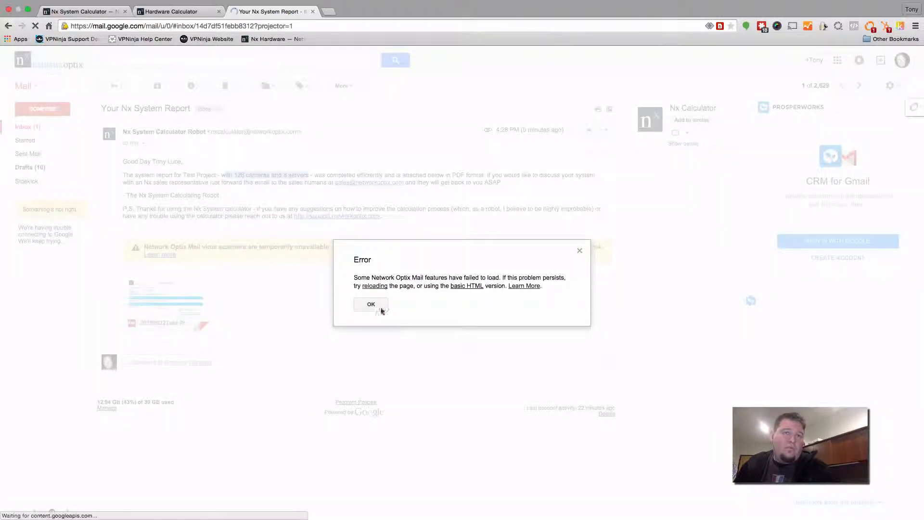
Dismiss the loading error and scroll the PDF to page 4, showing 128 cameras and 302.58 TB
{"action": "left_click", "coordinate": [370, 304]}
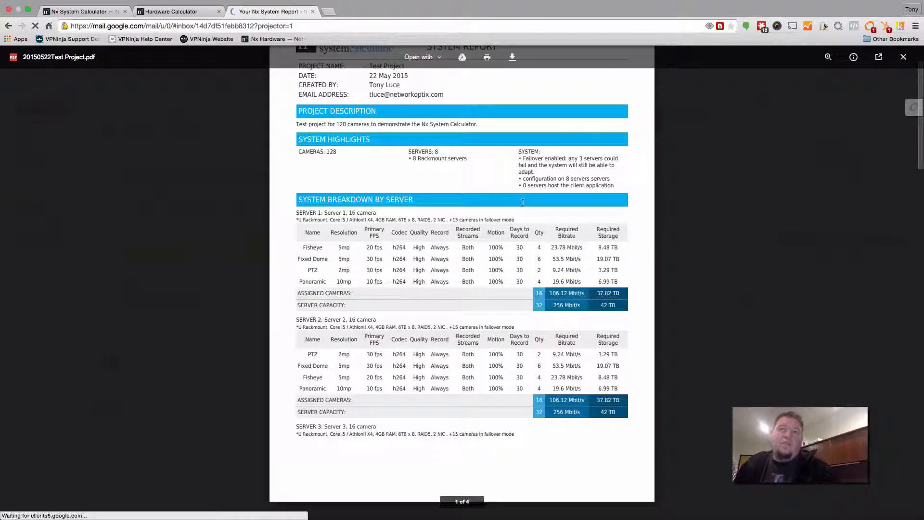
{"action": "scroll", "scroll_direction": "down", "scroll_amount": 3}
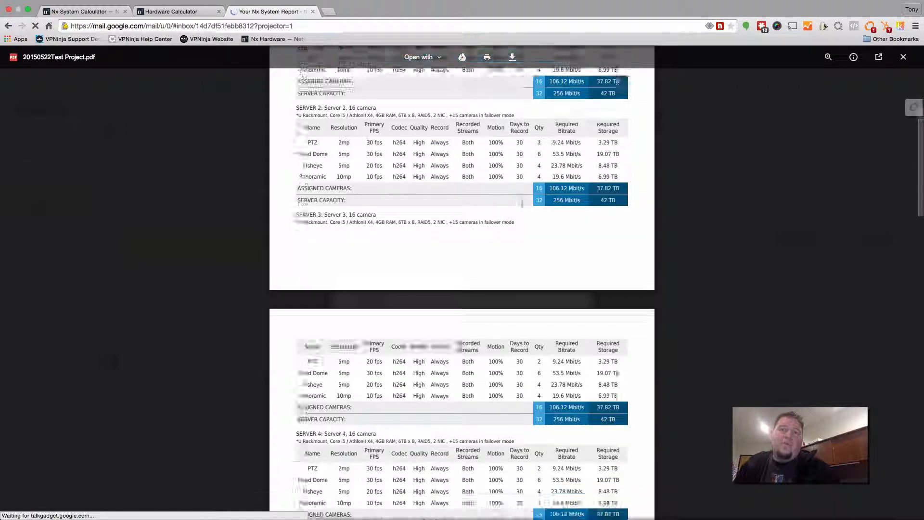
{"action": "scroll", "scroll_direction": "down", "scroll_amount": 3}
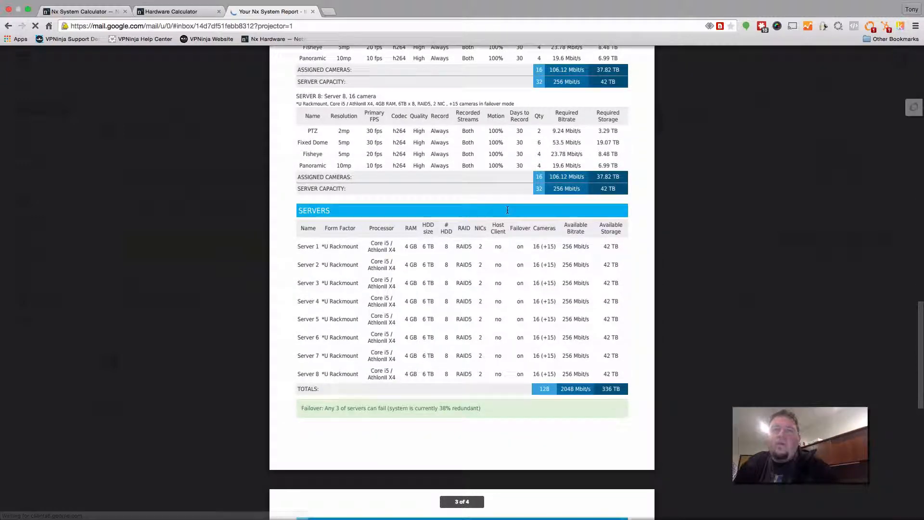
{"action": "scroll", "scroll_direction": "down", "scroll_amount": 3}
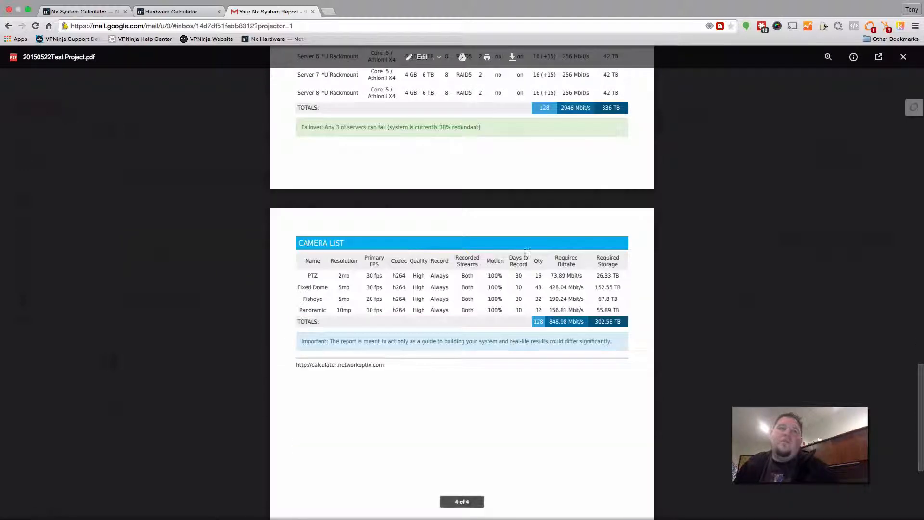
{"action": "scroll", "scroll_direction": "down", "scroll_amount": 3}
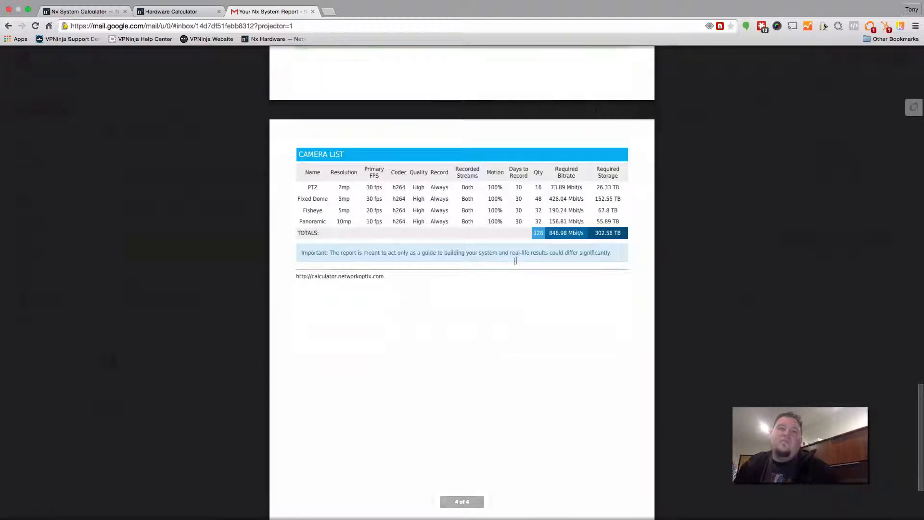